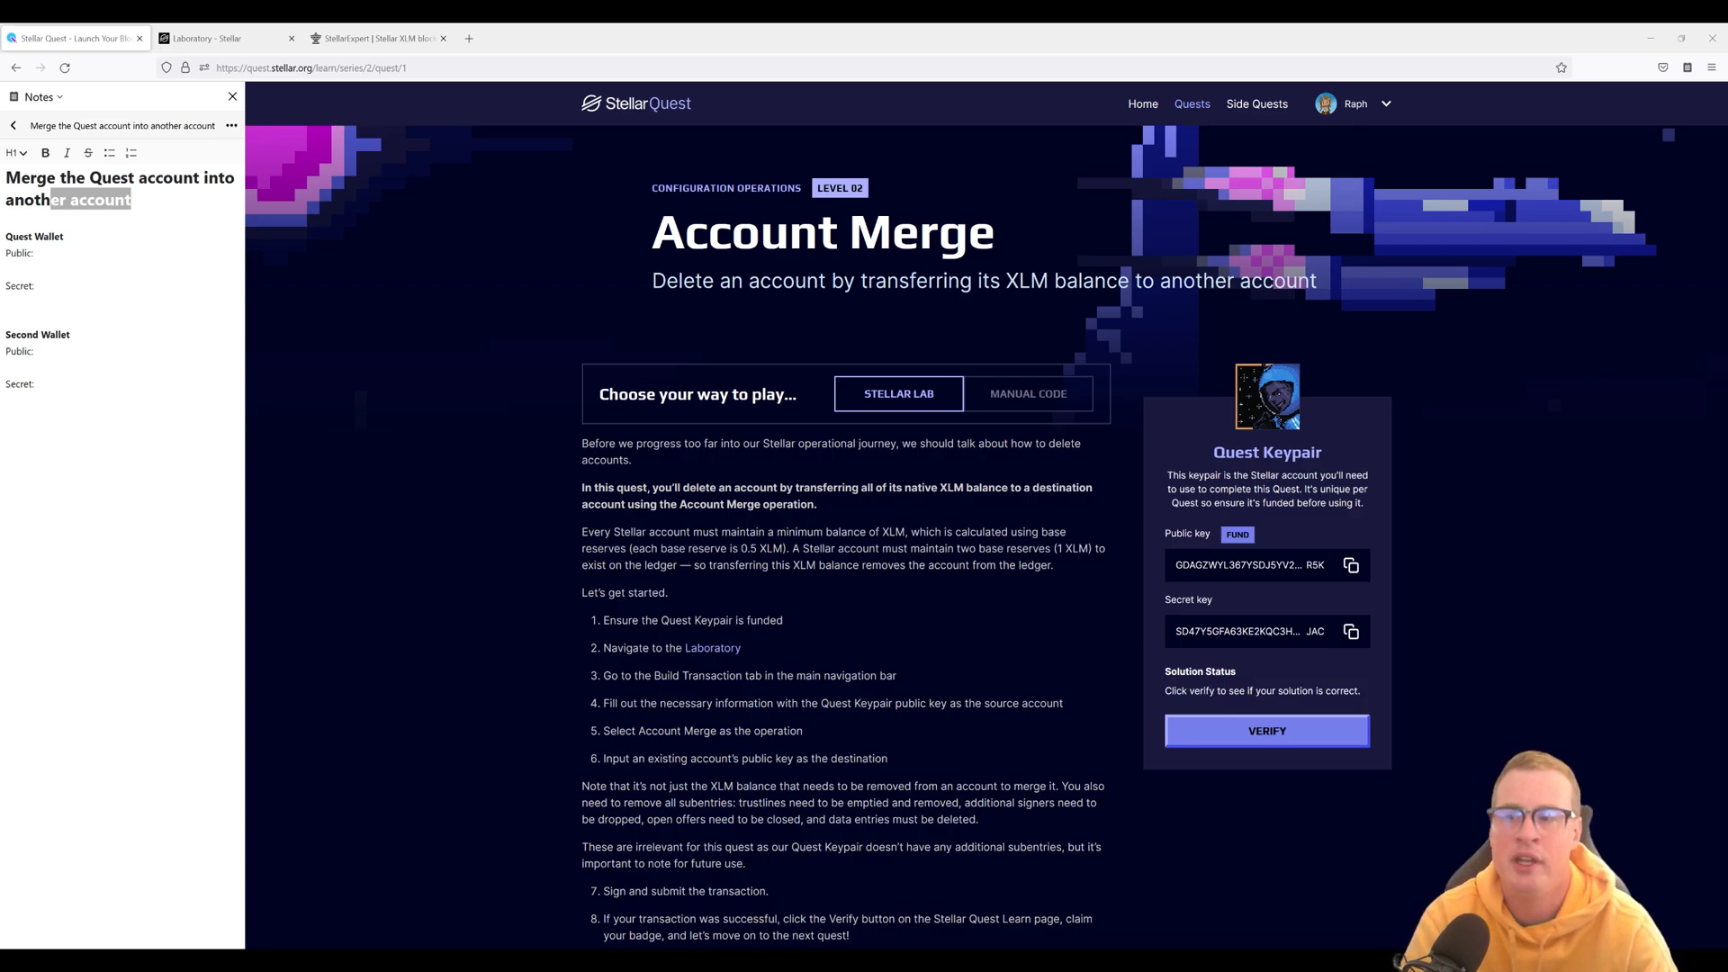
- Review the Account Merge quest walkthroughs and fund the Quest Keypair account
double_click(821, 232)
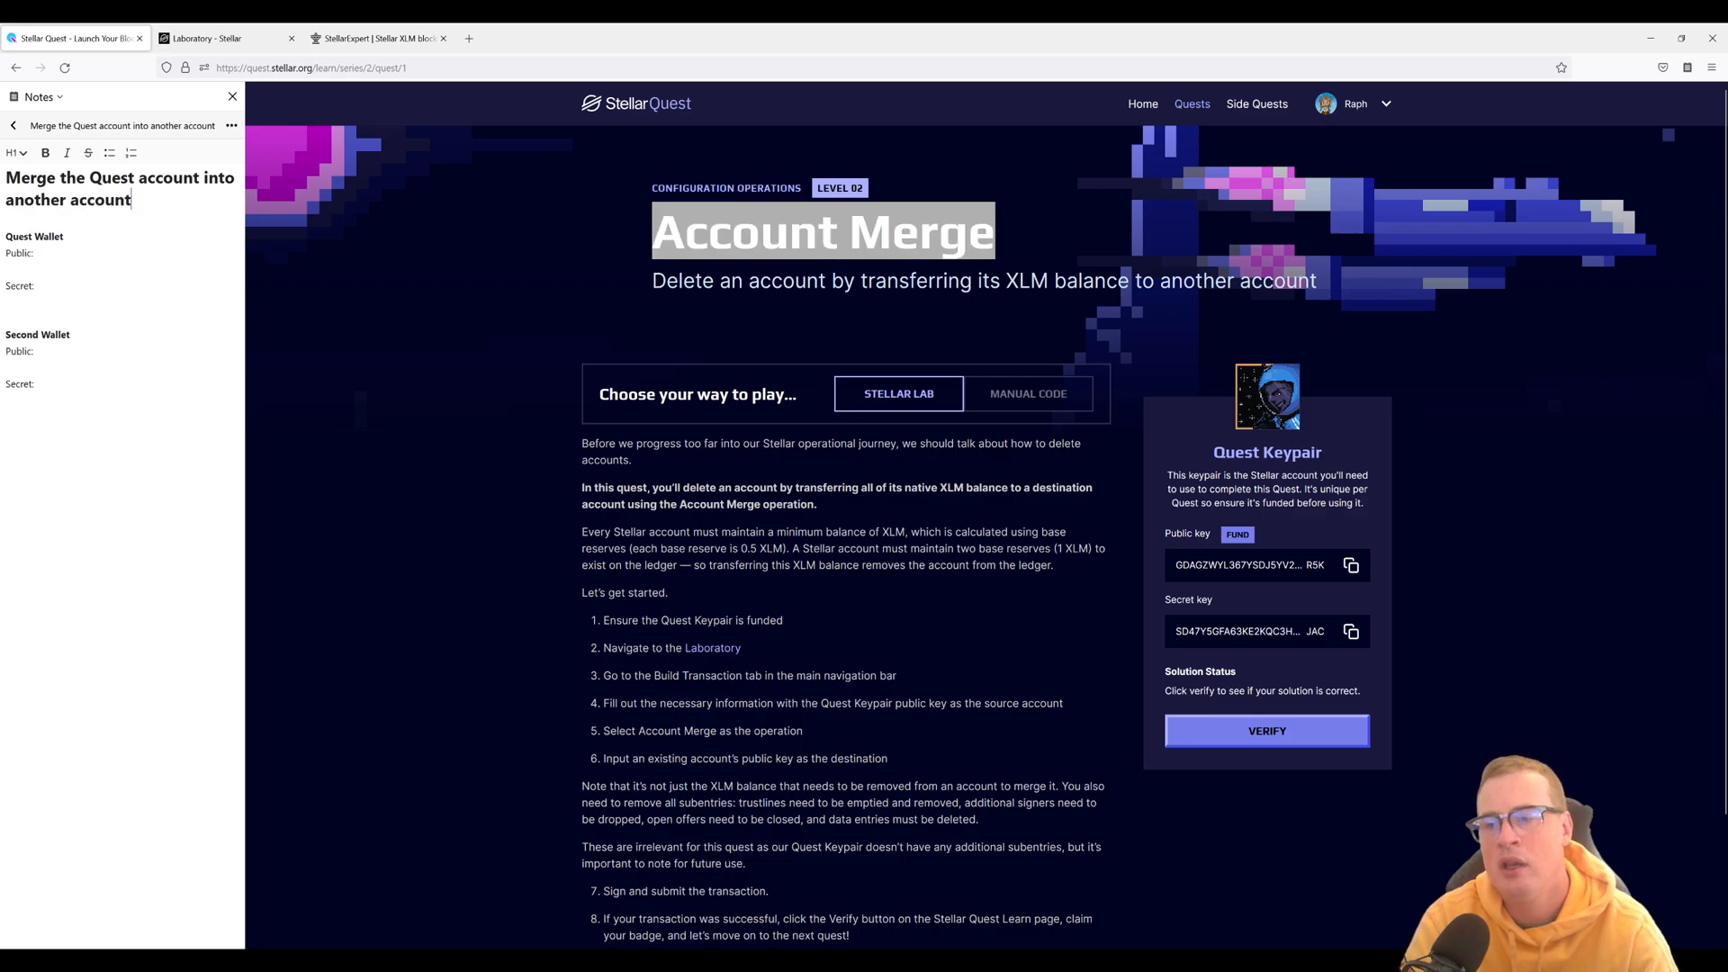
triple_click(119, 187)
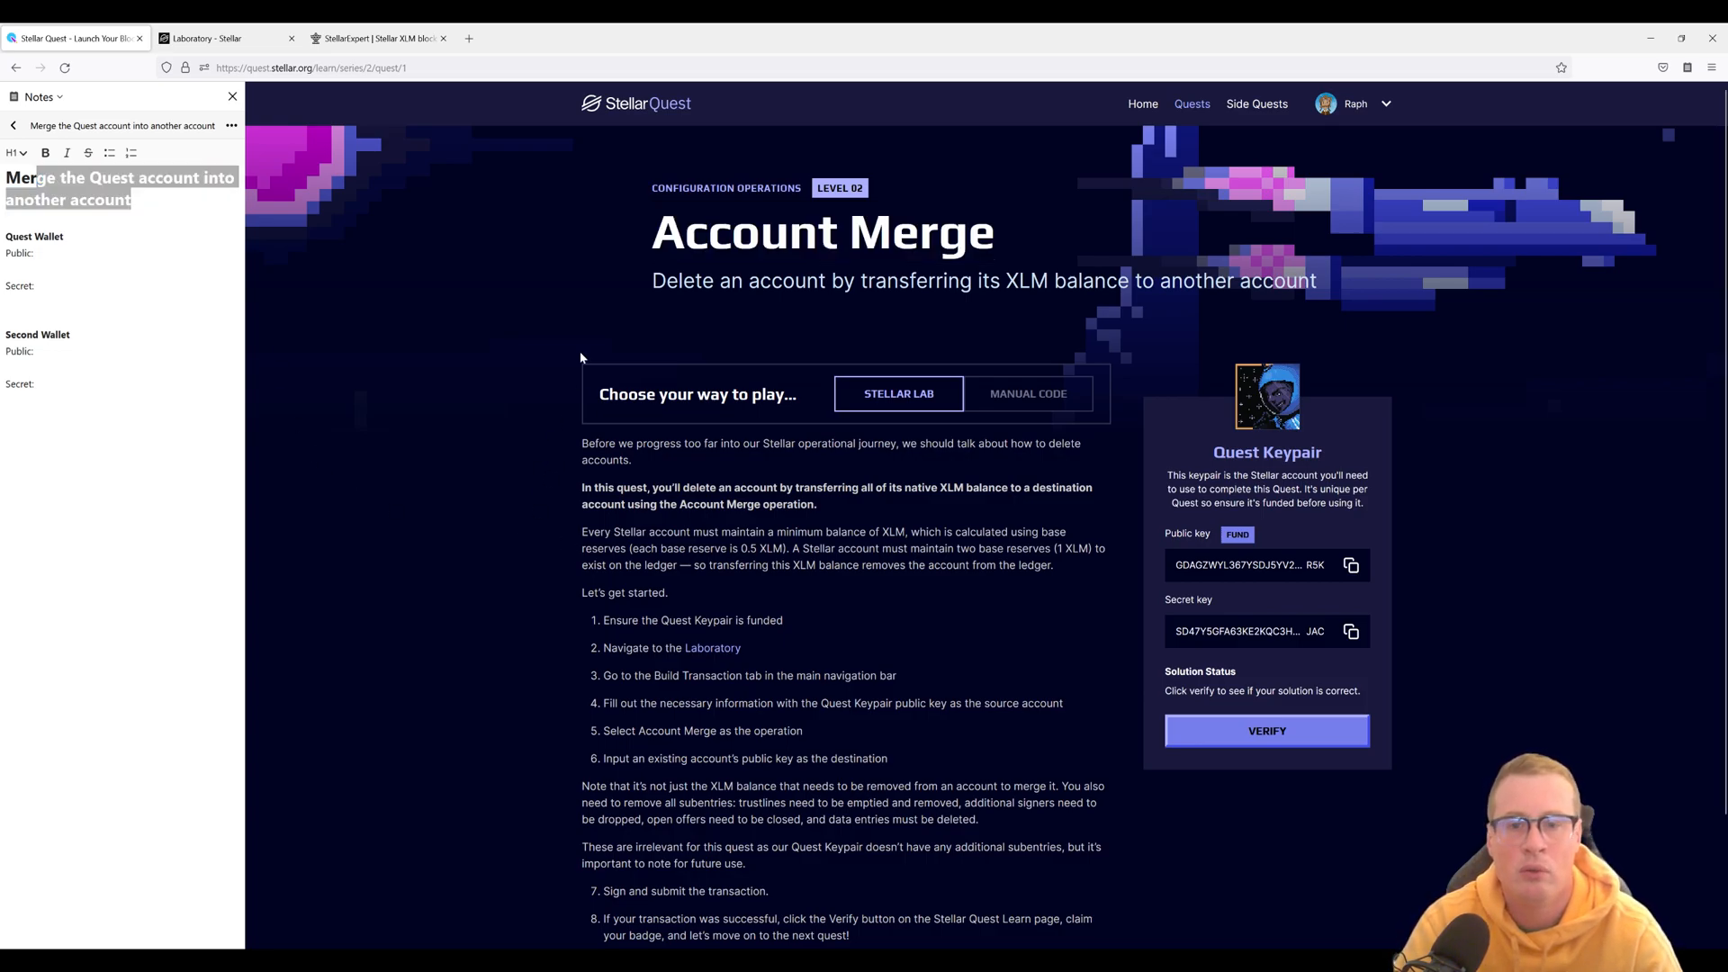
left_click(1027, 394)
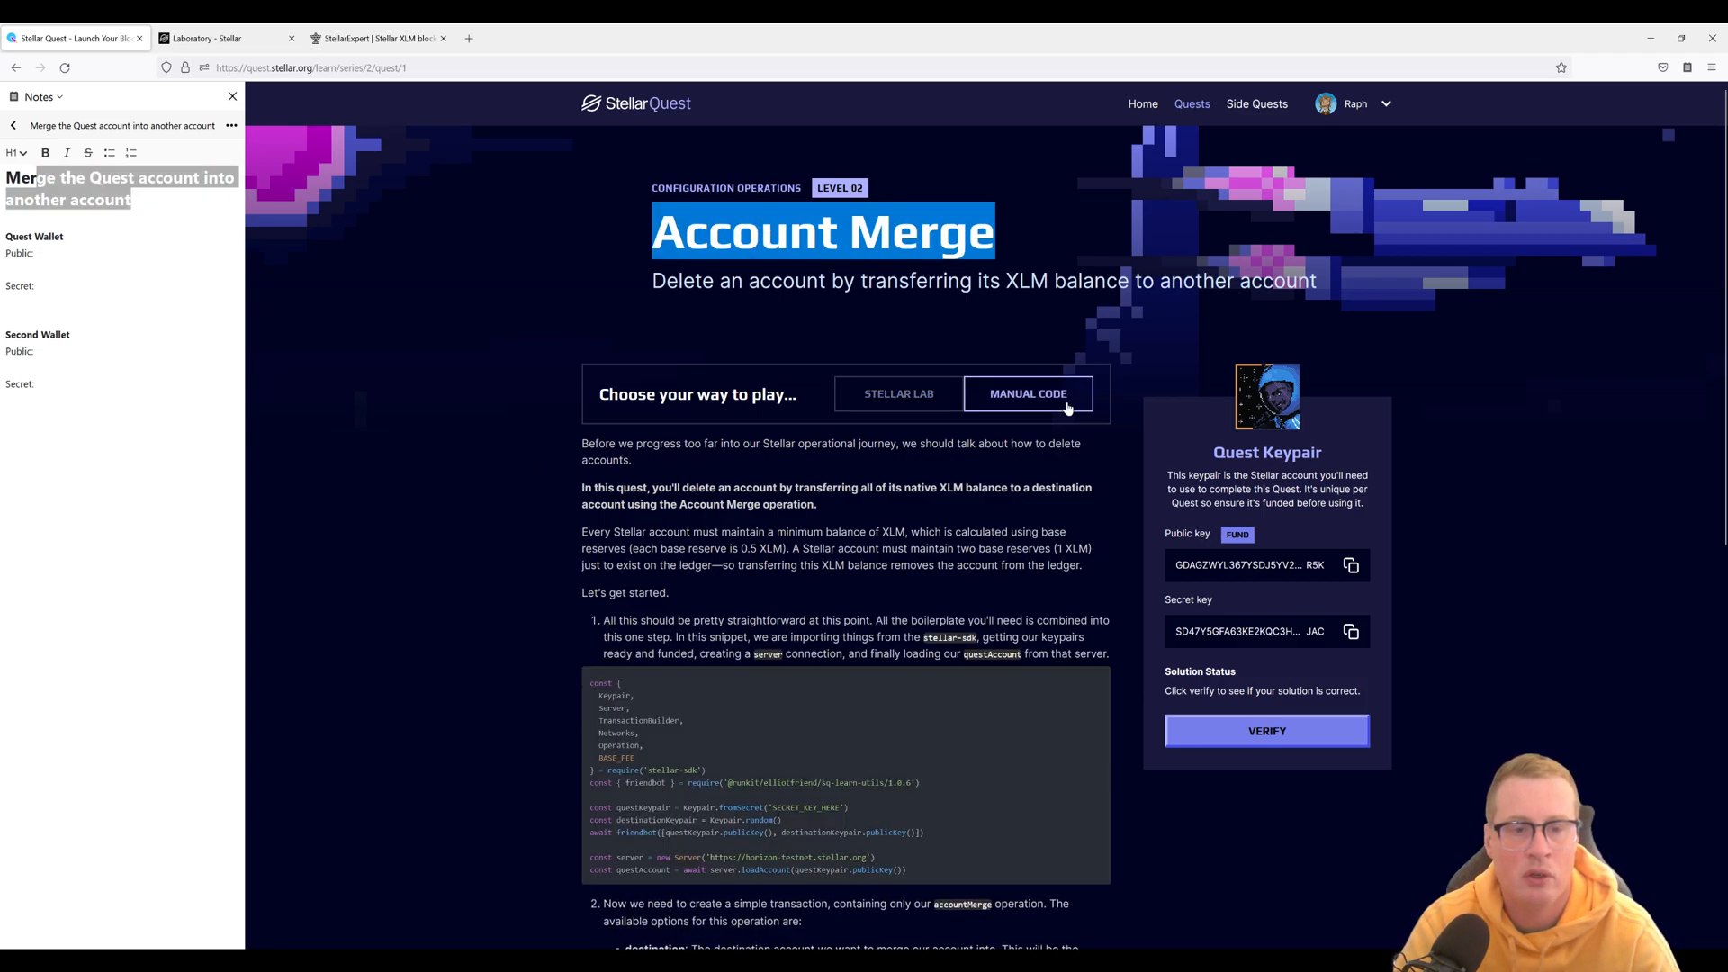
left_click(898, 394)
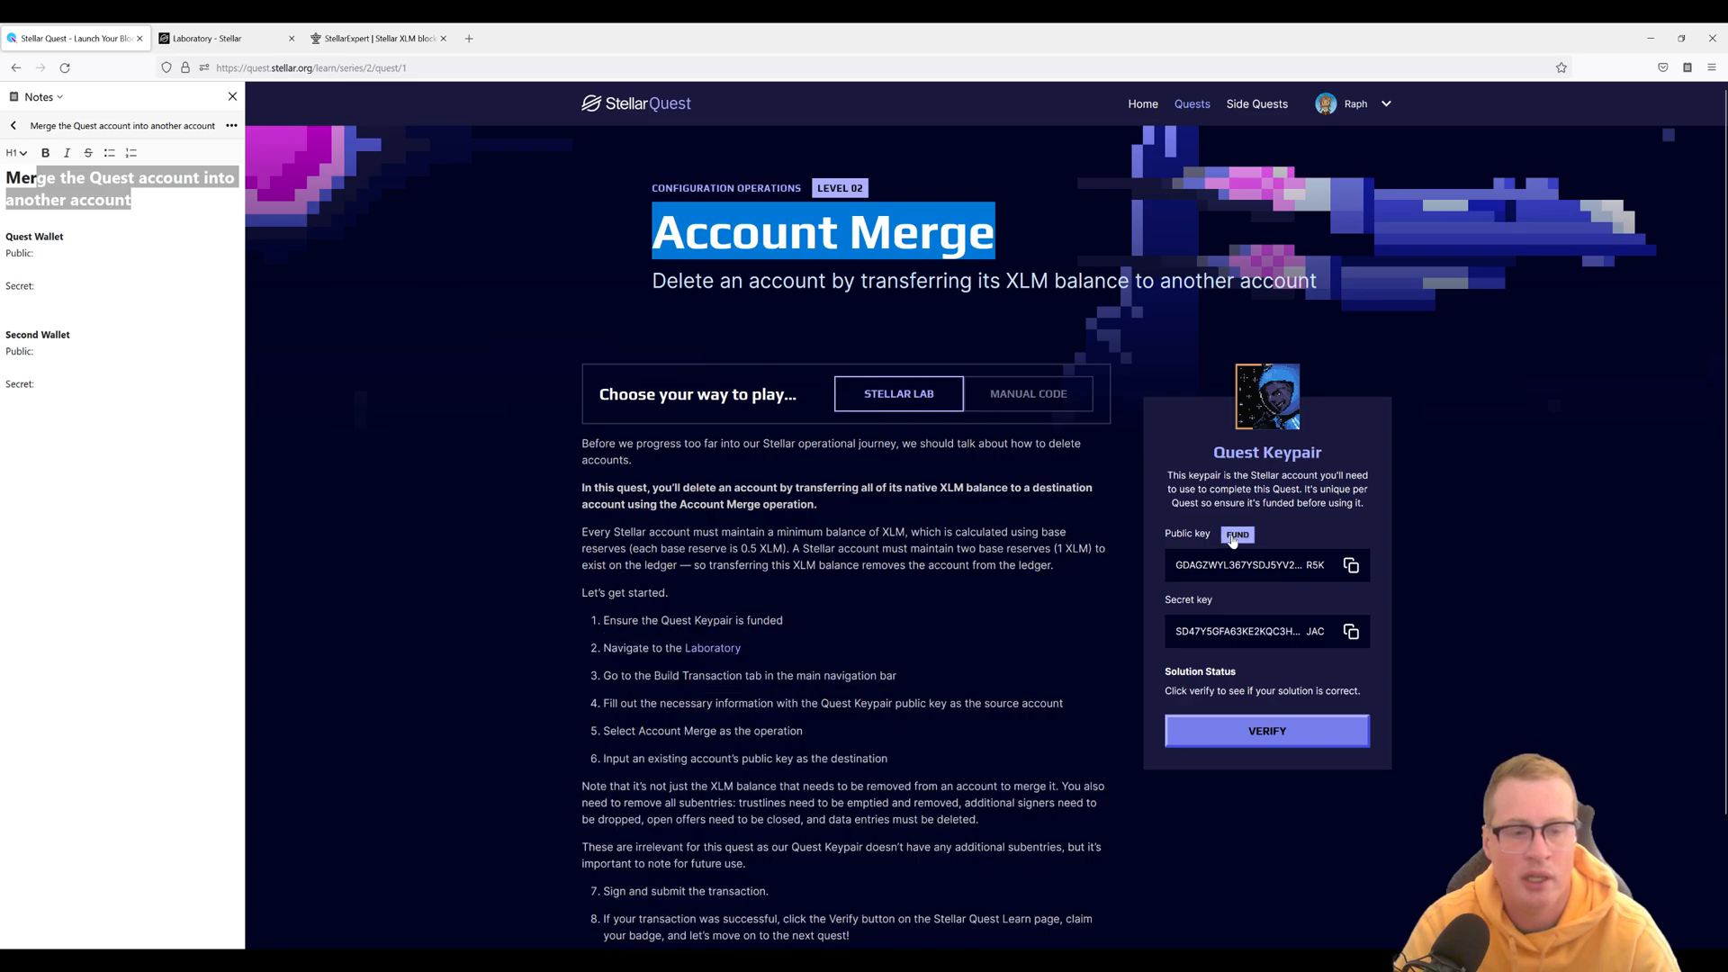
left_click(1237, 534)
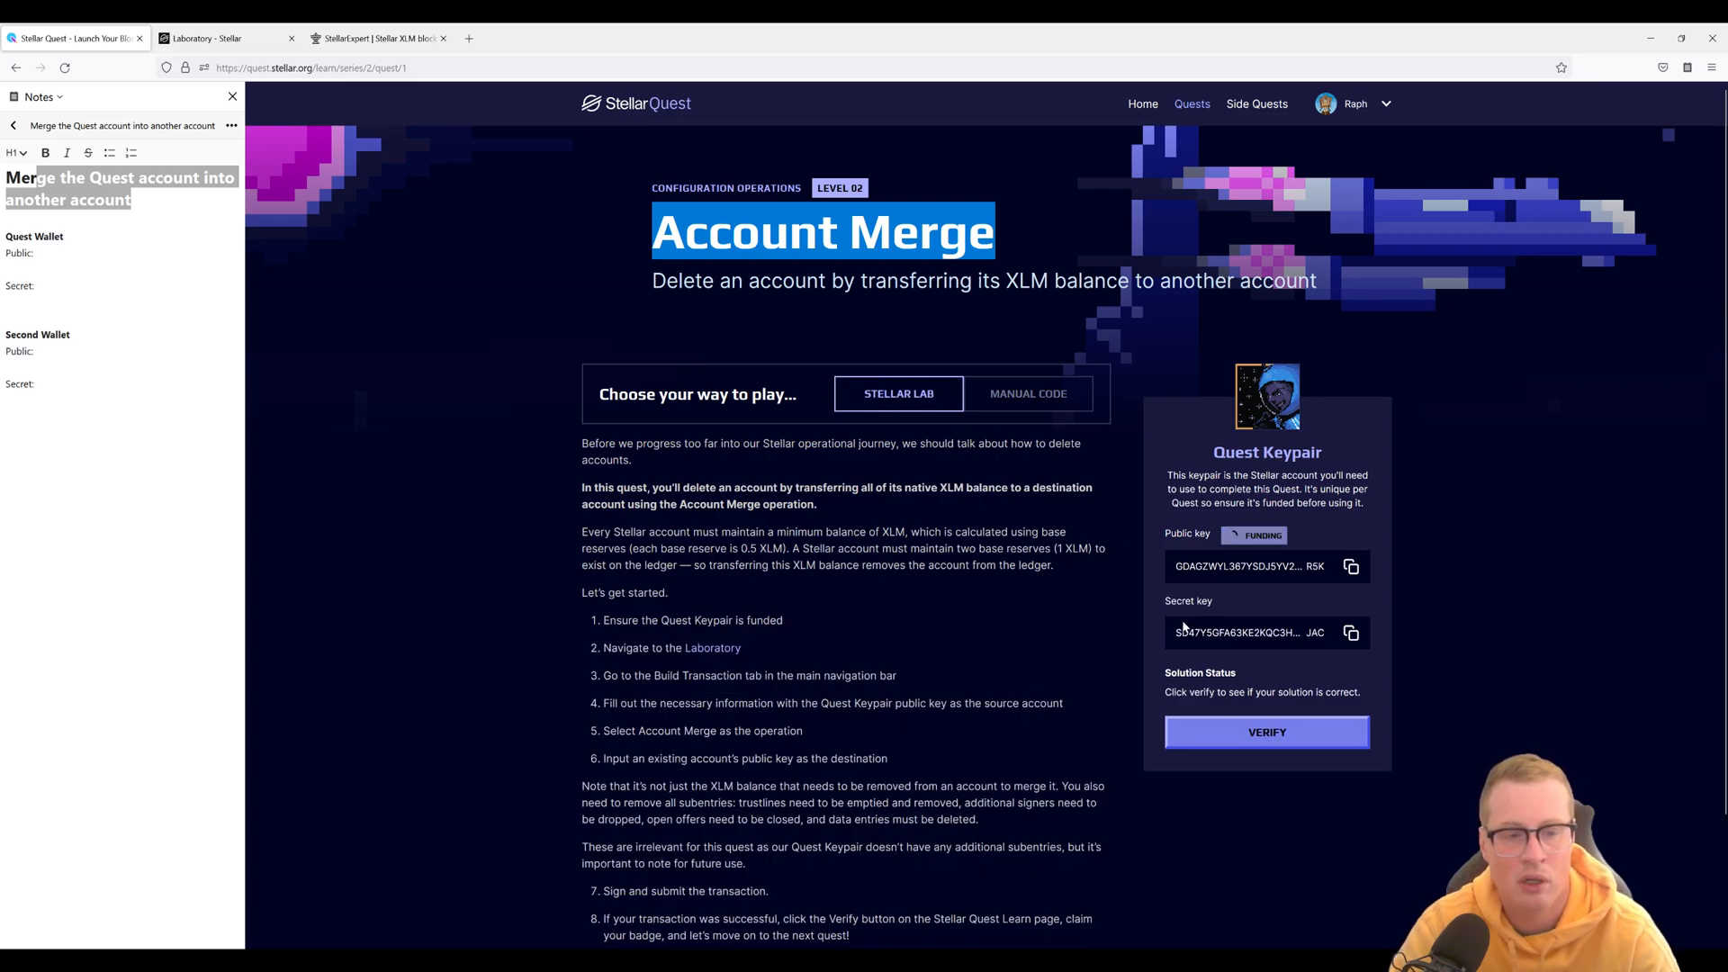
mouse_move(1030, 631)
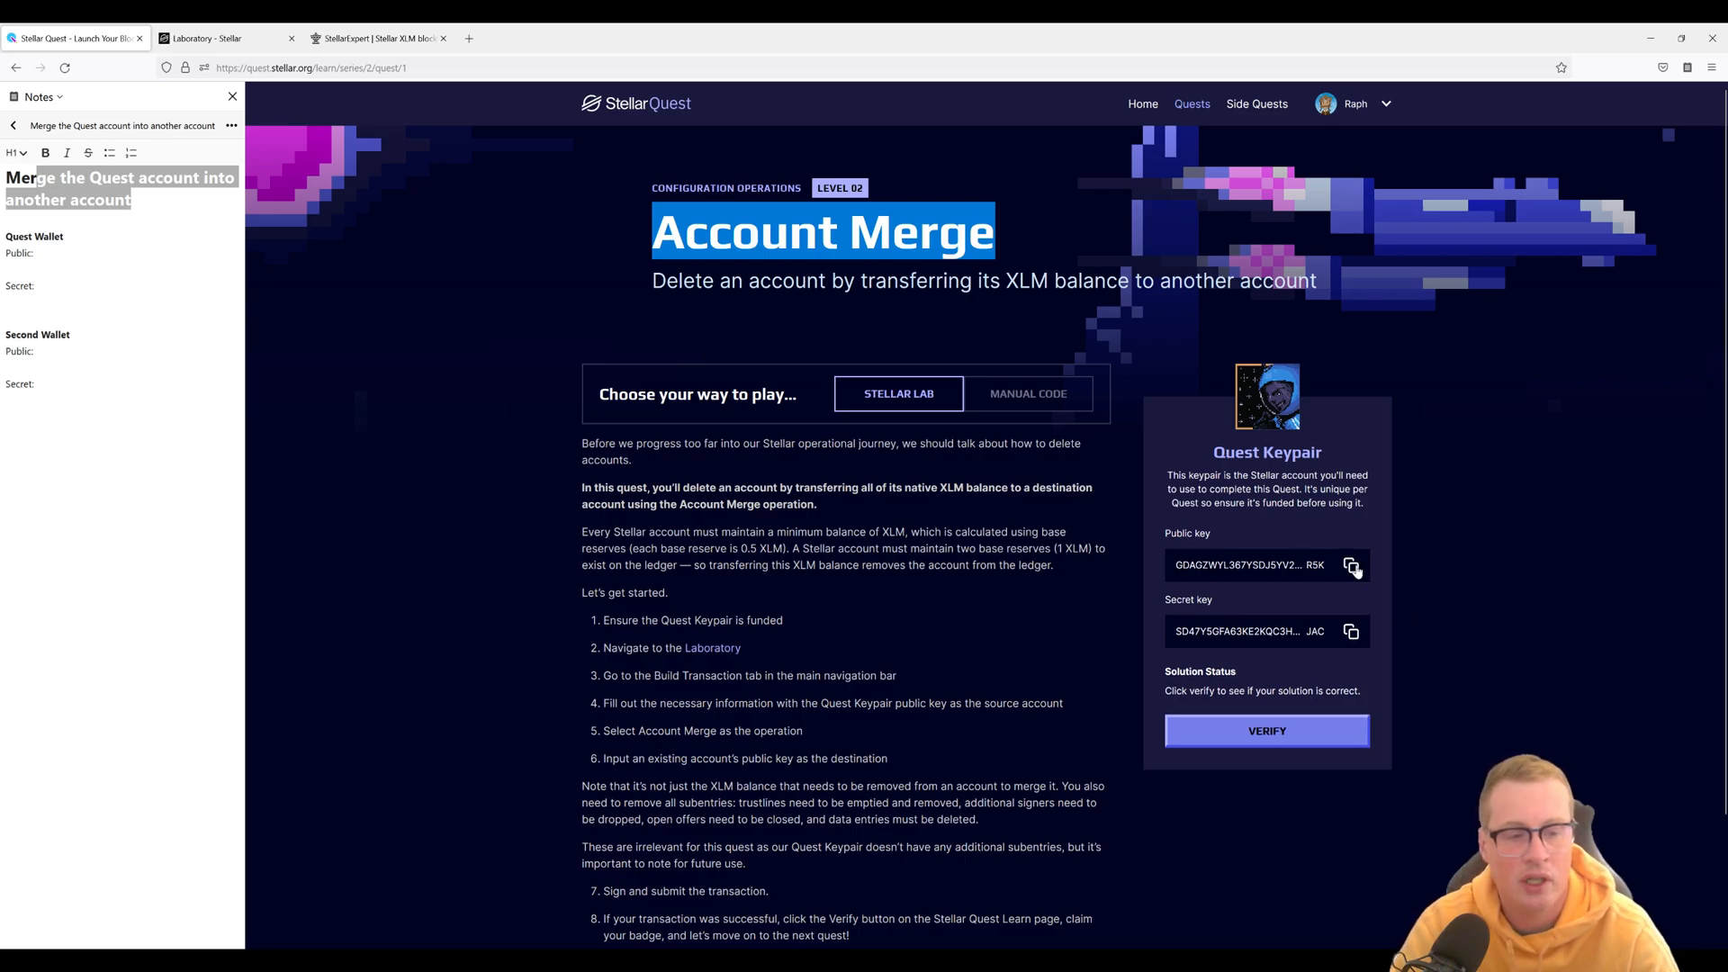
- Copy the Quest public and secret keys into the notes under Quest Wallet
left_click(1353, 563)
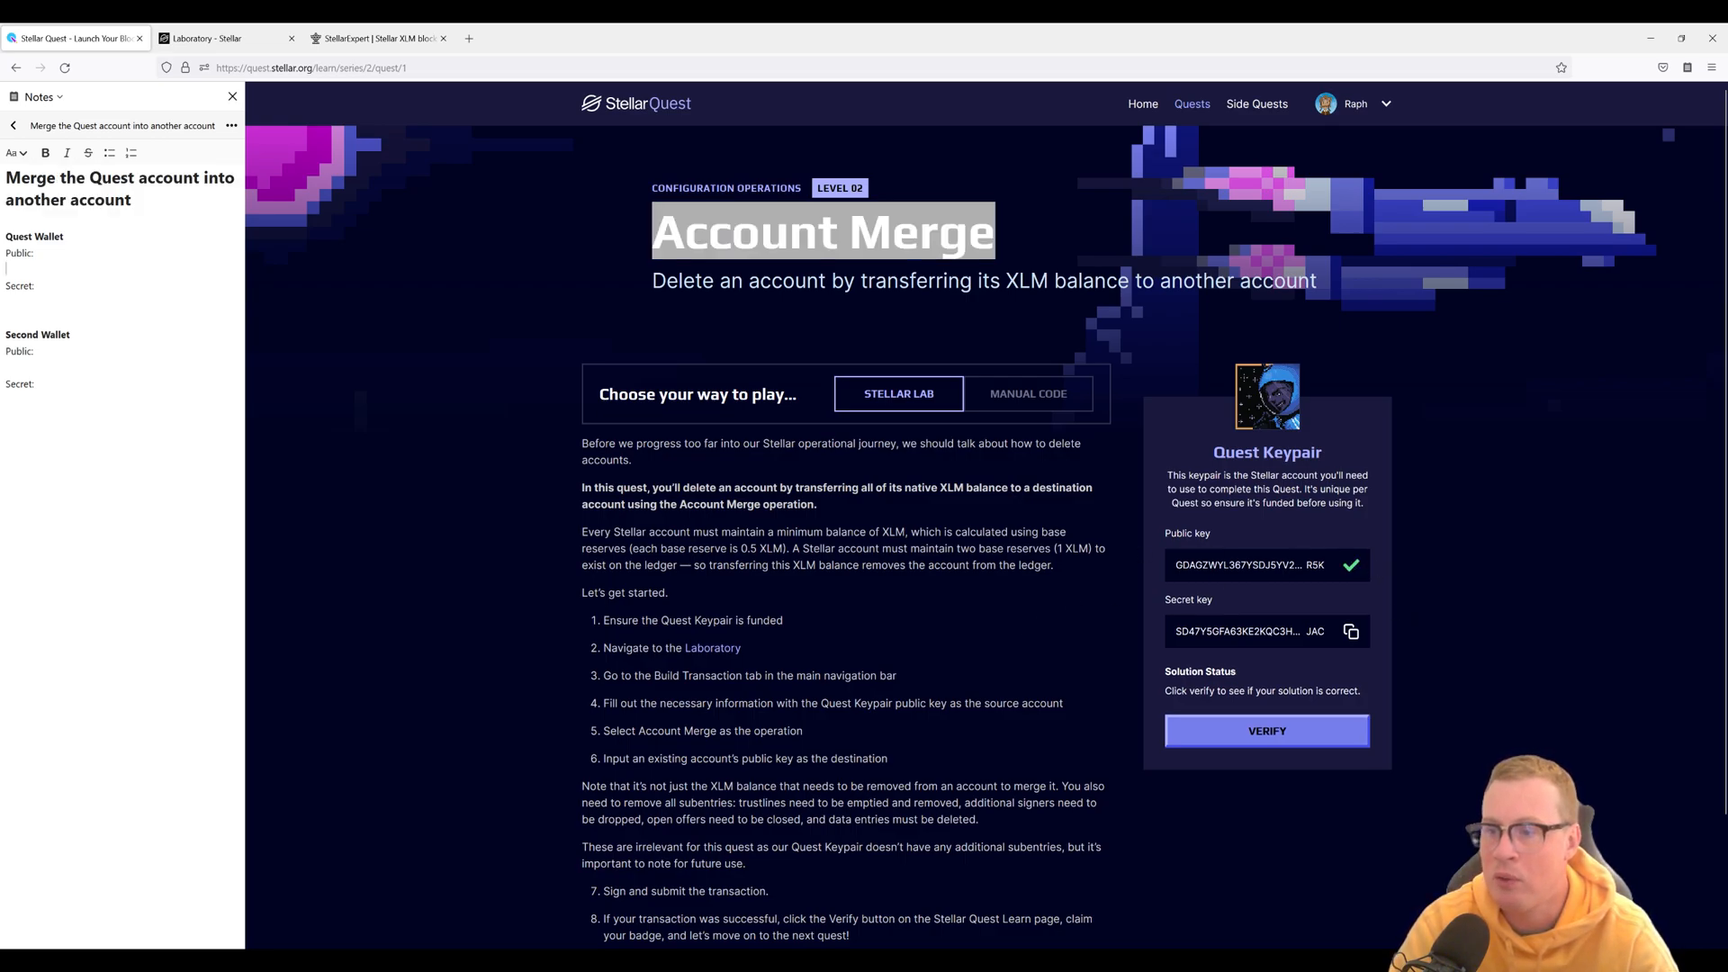
left_click(1352, 563)
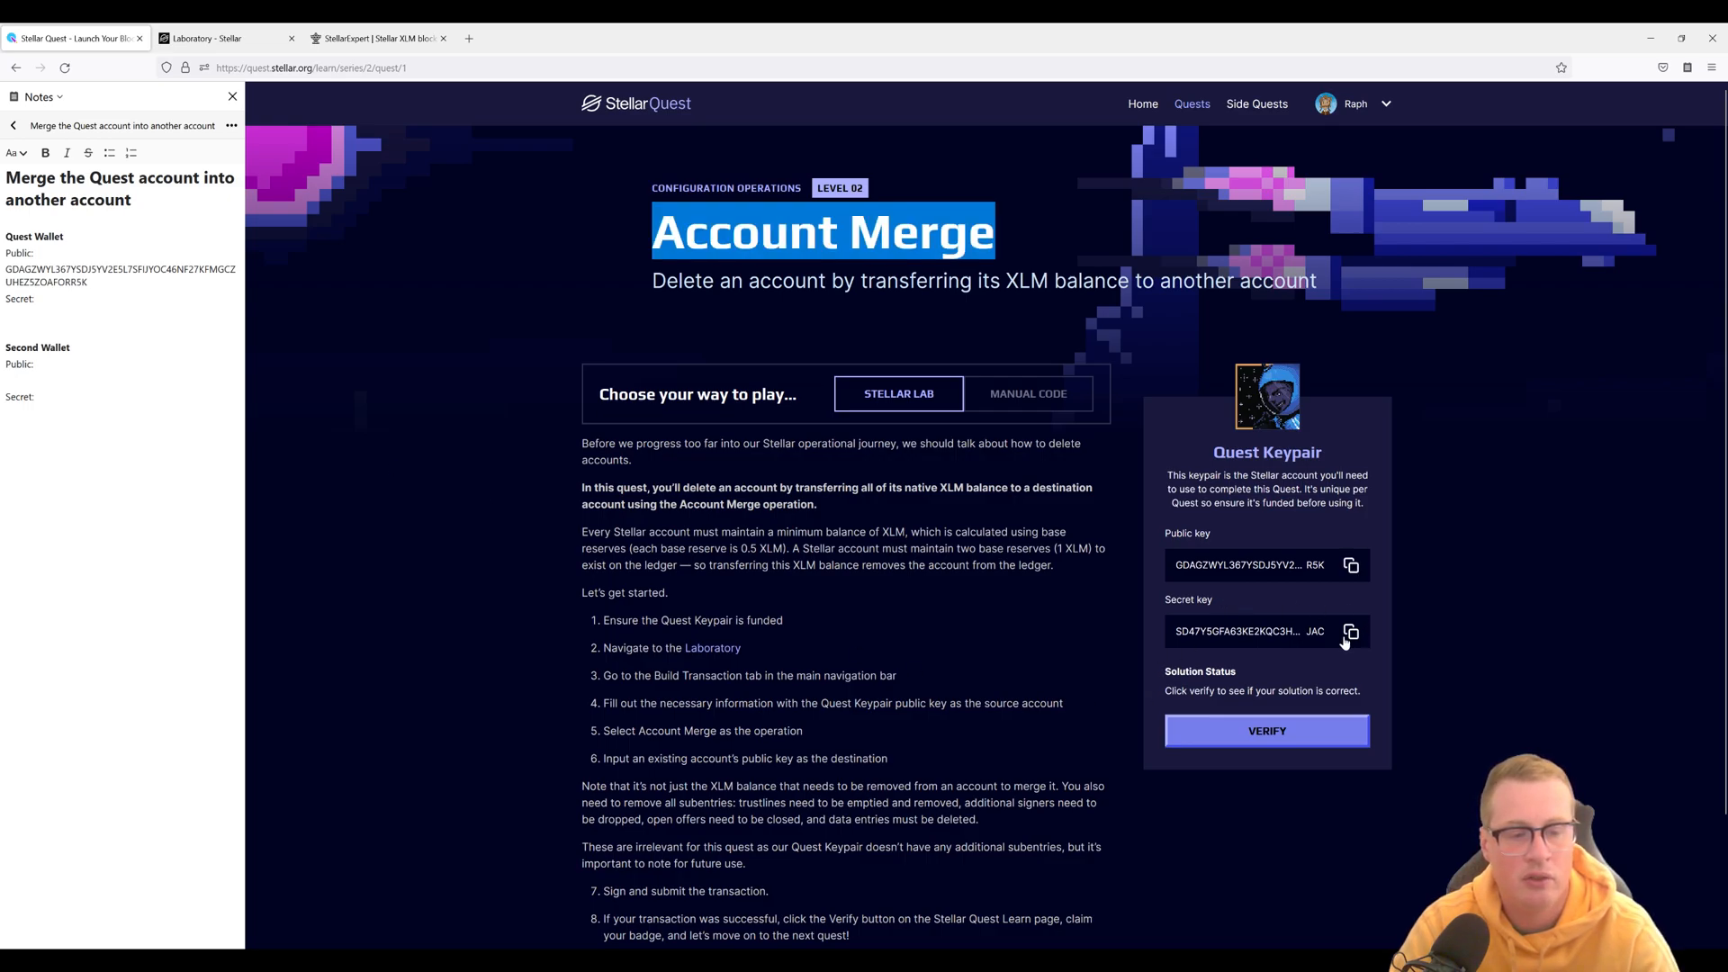
left_click(1351, 631)
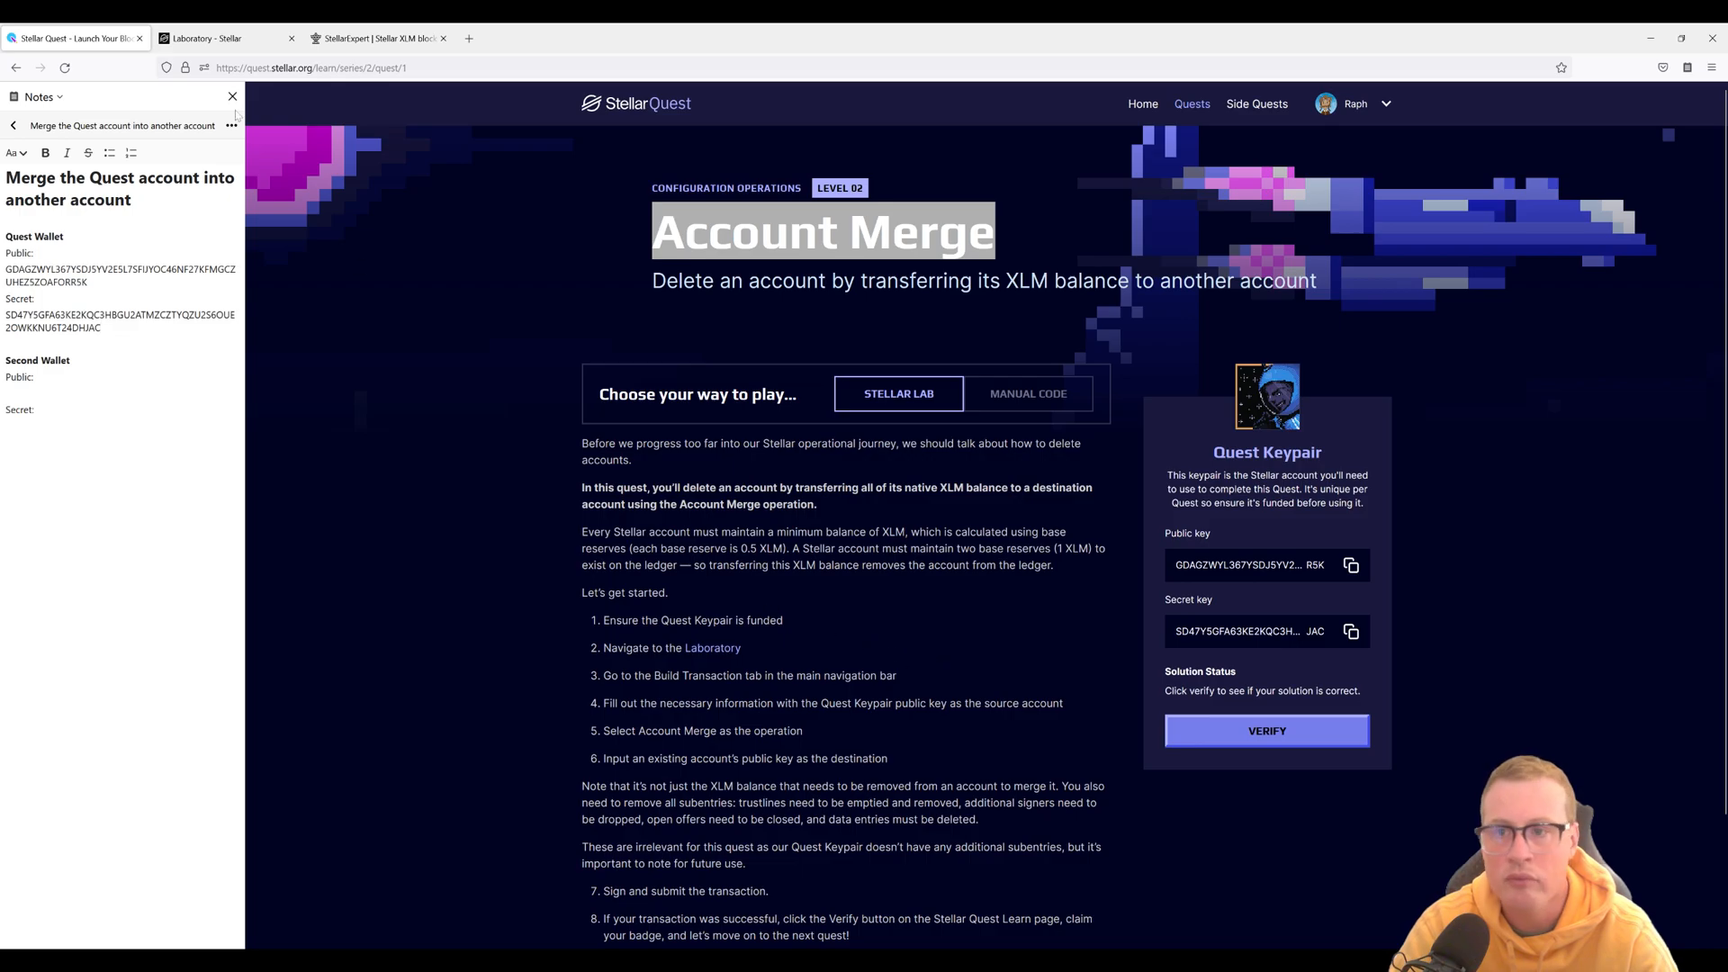
- Generate keypair GDMU54W2…SI4O in Laboratory and fund it with Friendbot testnet lumens
left_click(219, 38)
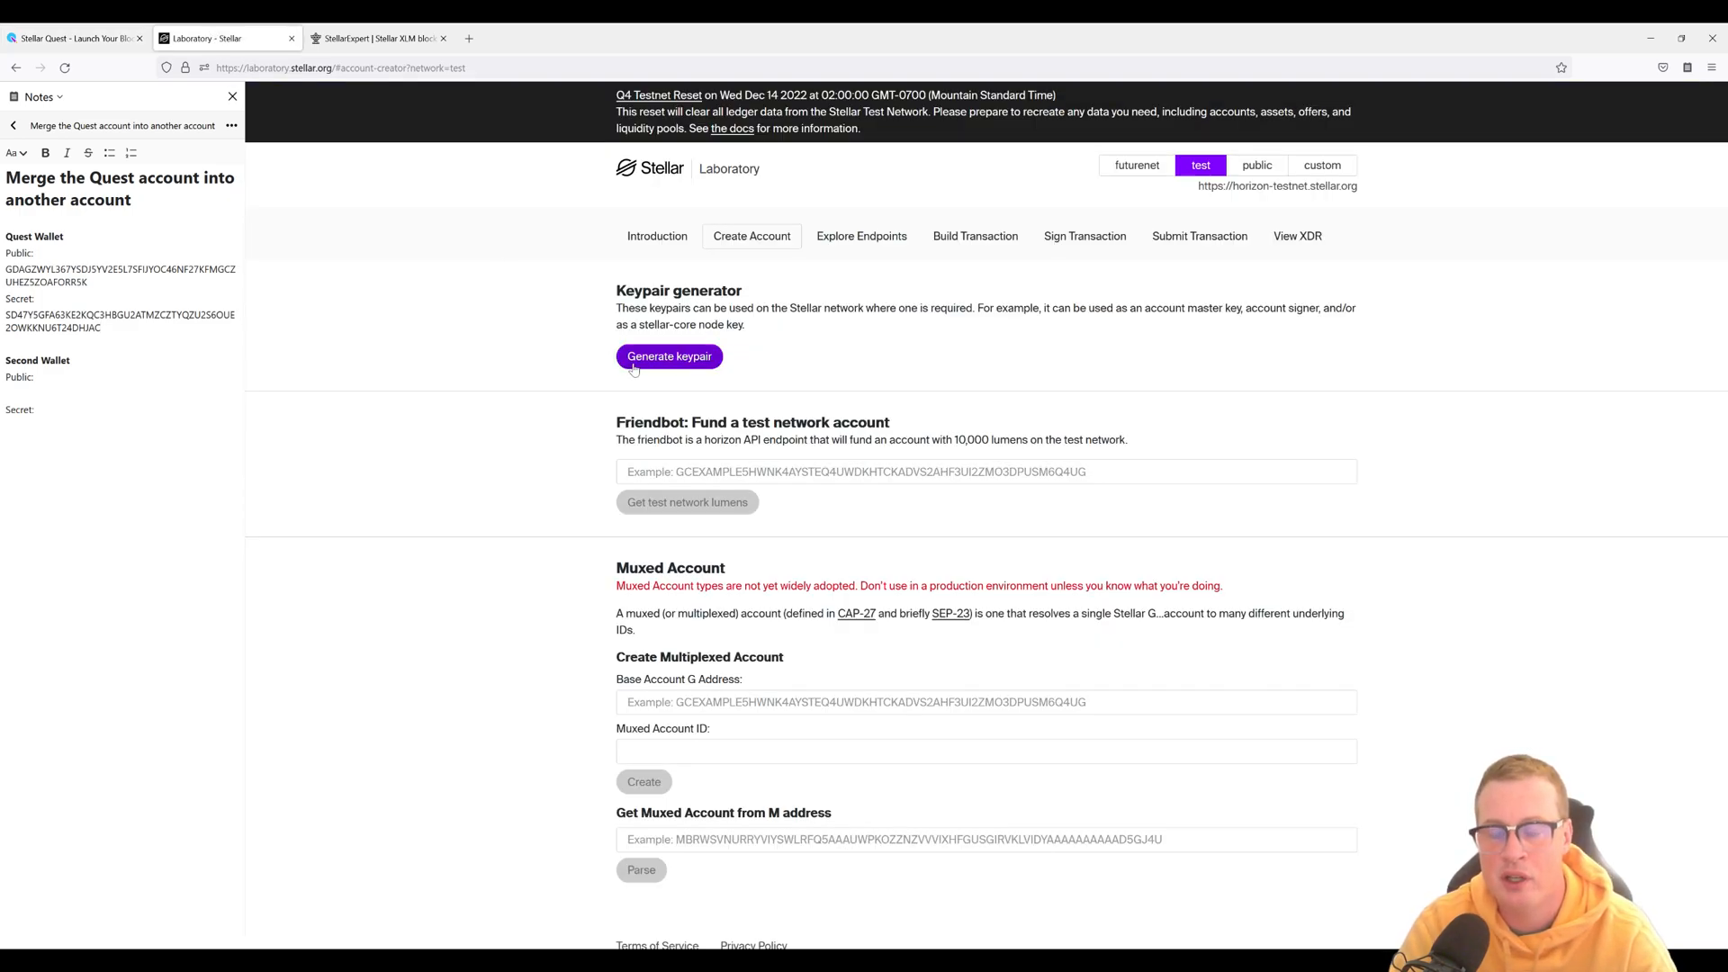
left_click(669, 356)
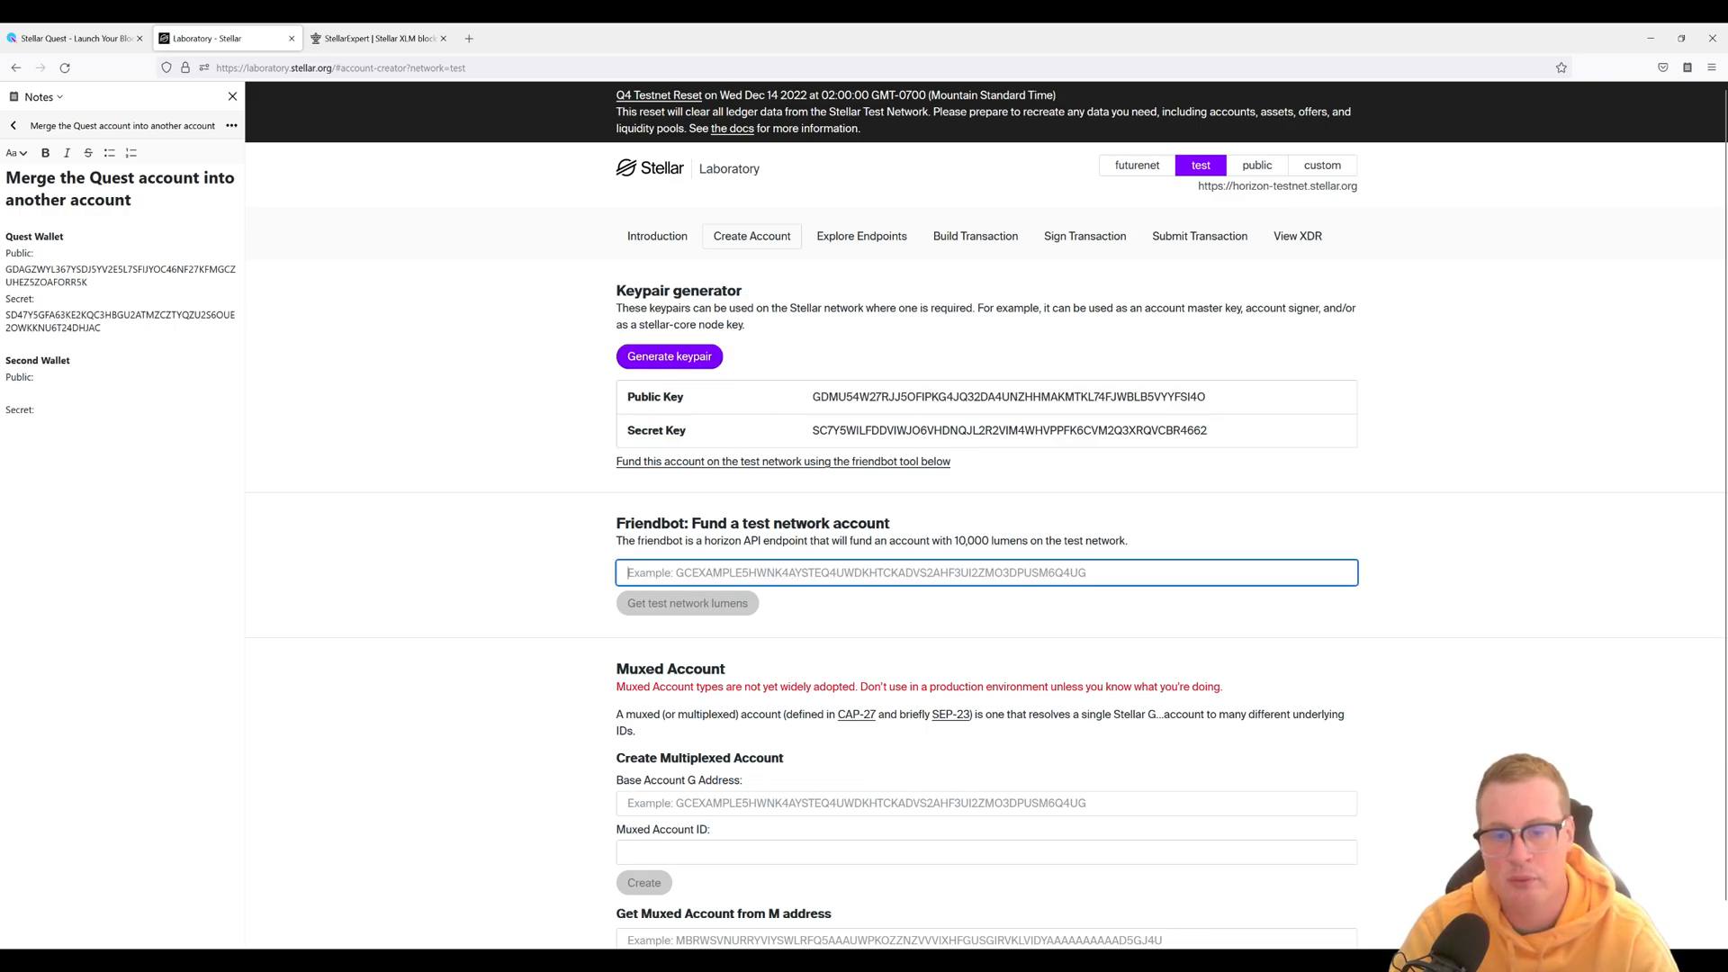
type("GDMU54W27RJJ5OFIPKG4JQ32DA4UNZHHMAKMTKL74FJWBLB5VYYFSI4O")
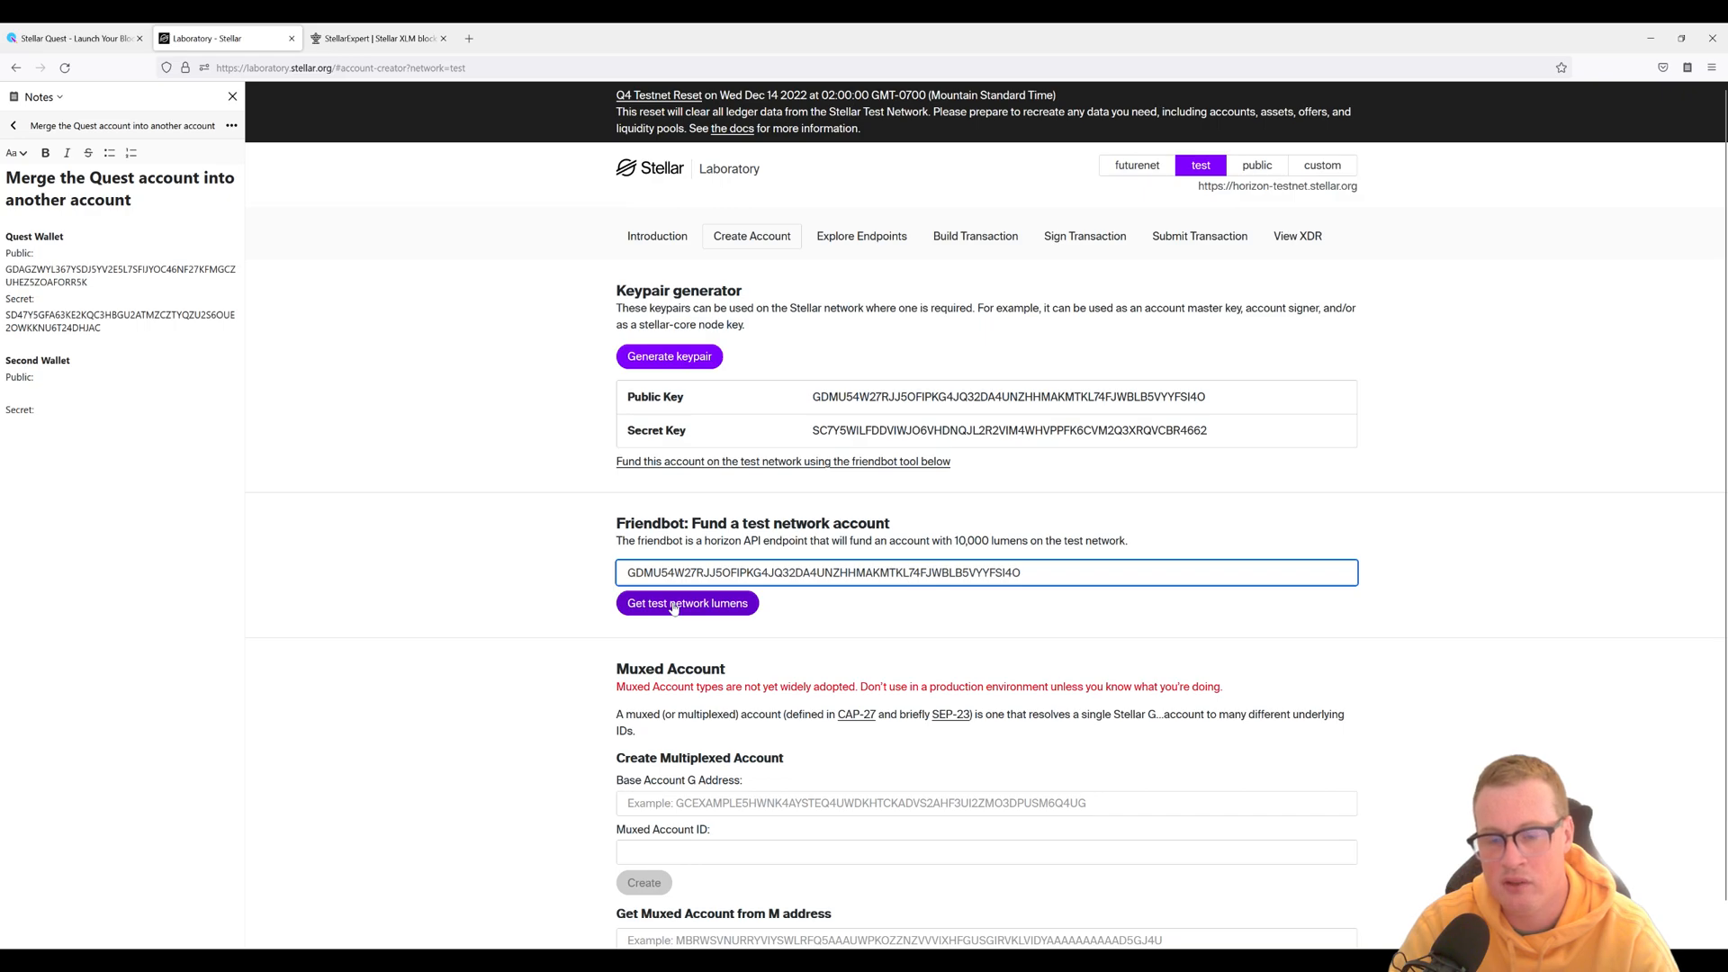
left_click(686, 603)
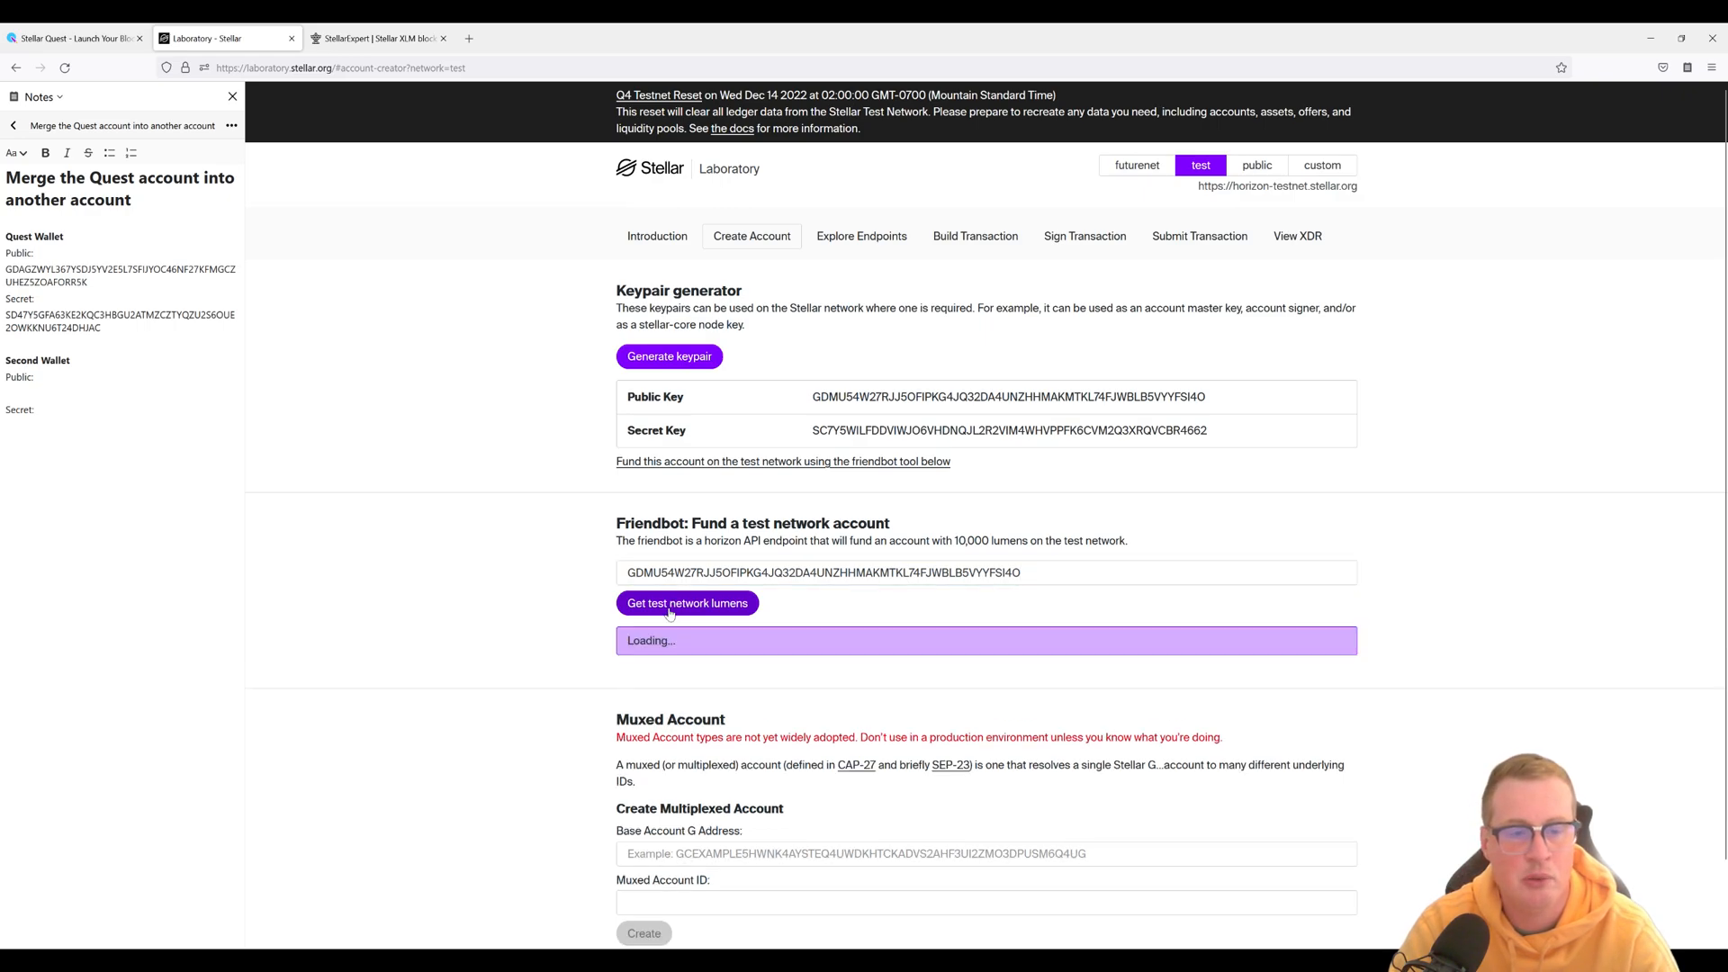
mouse_move(1184, 473)
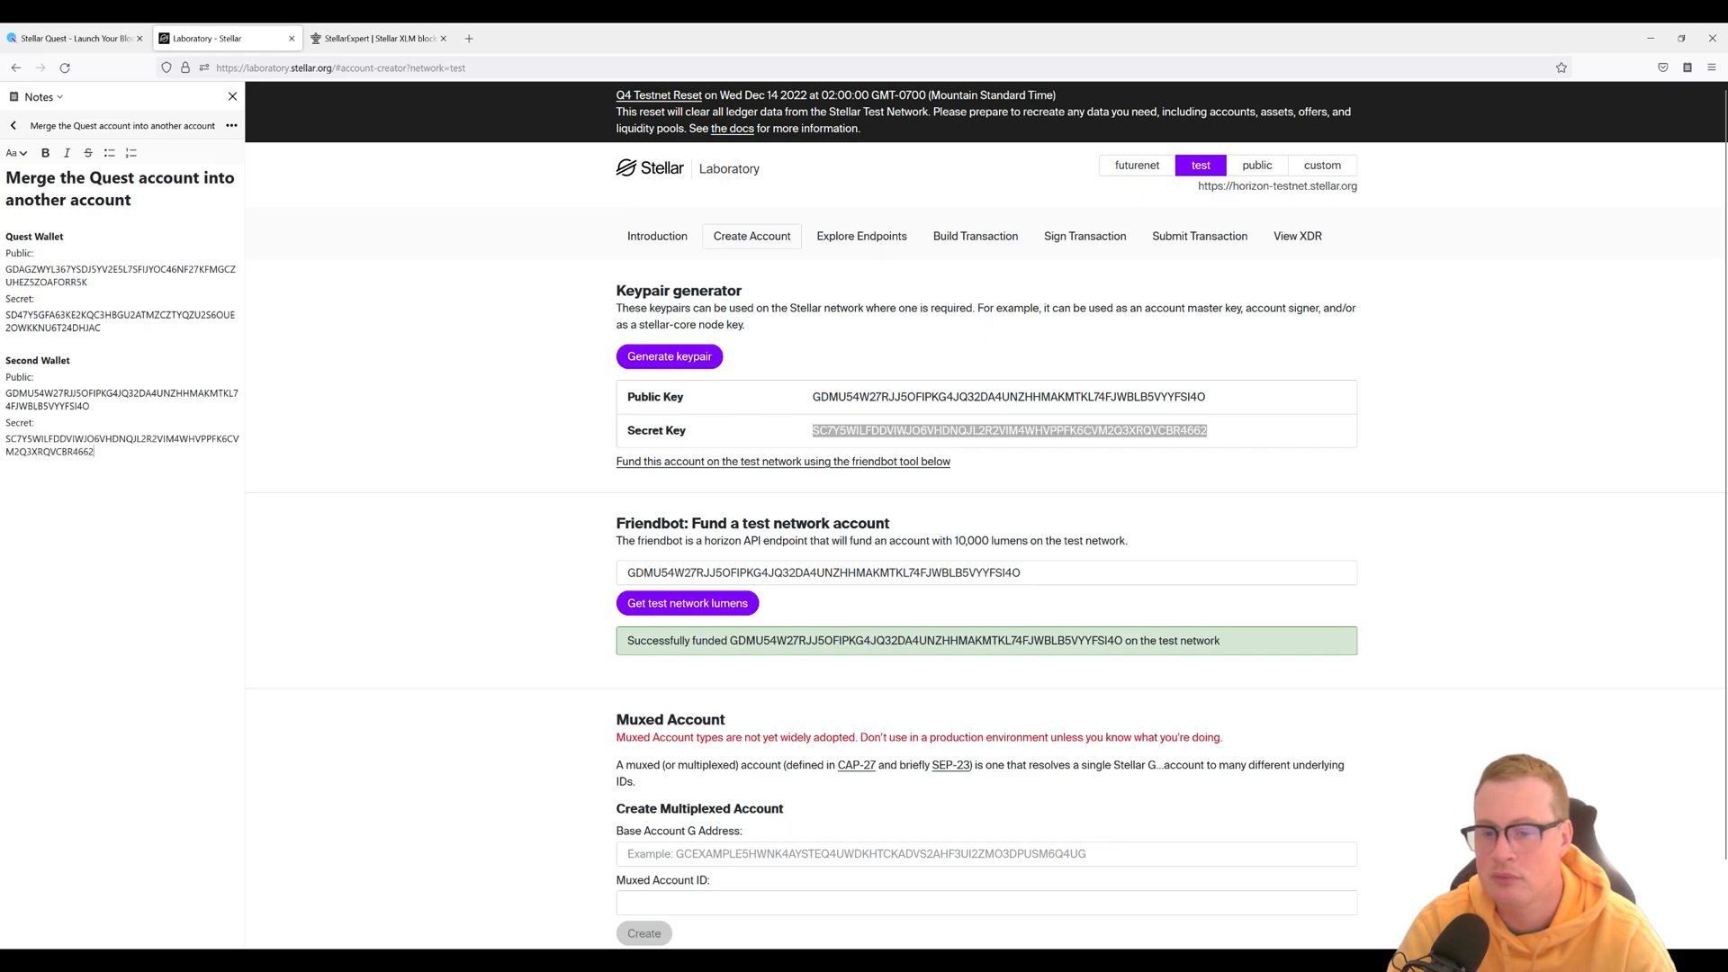
scroll("down", 3)
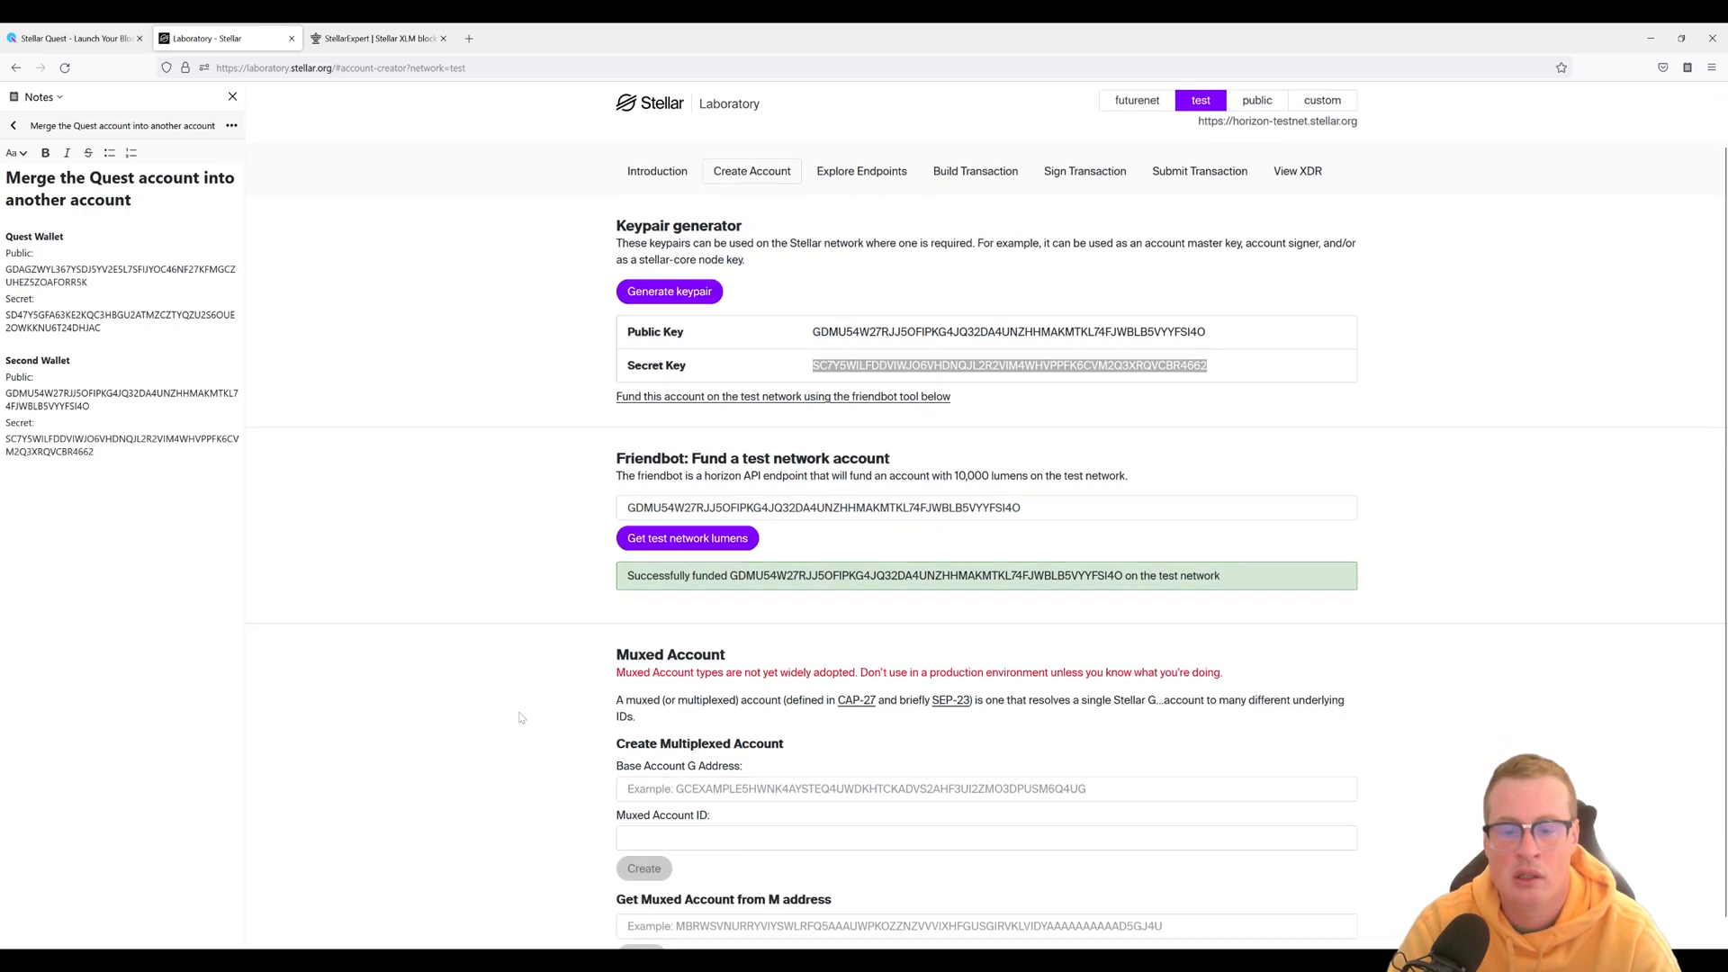
scroll("up", 3)
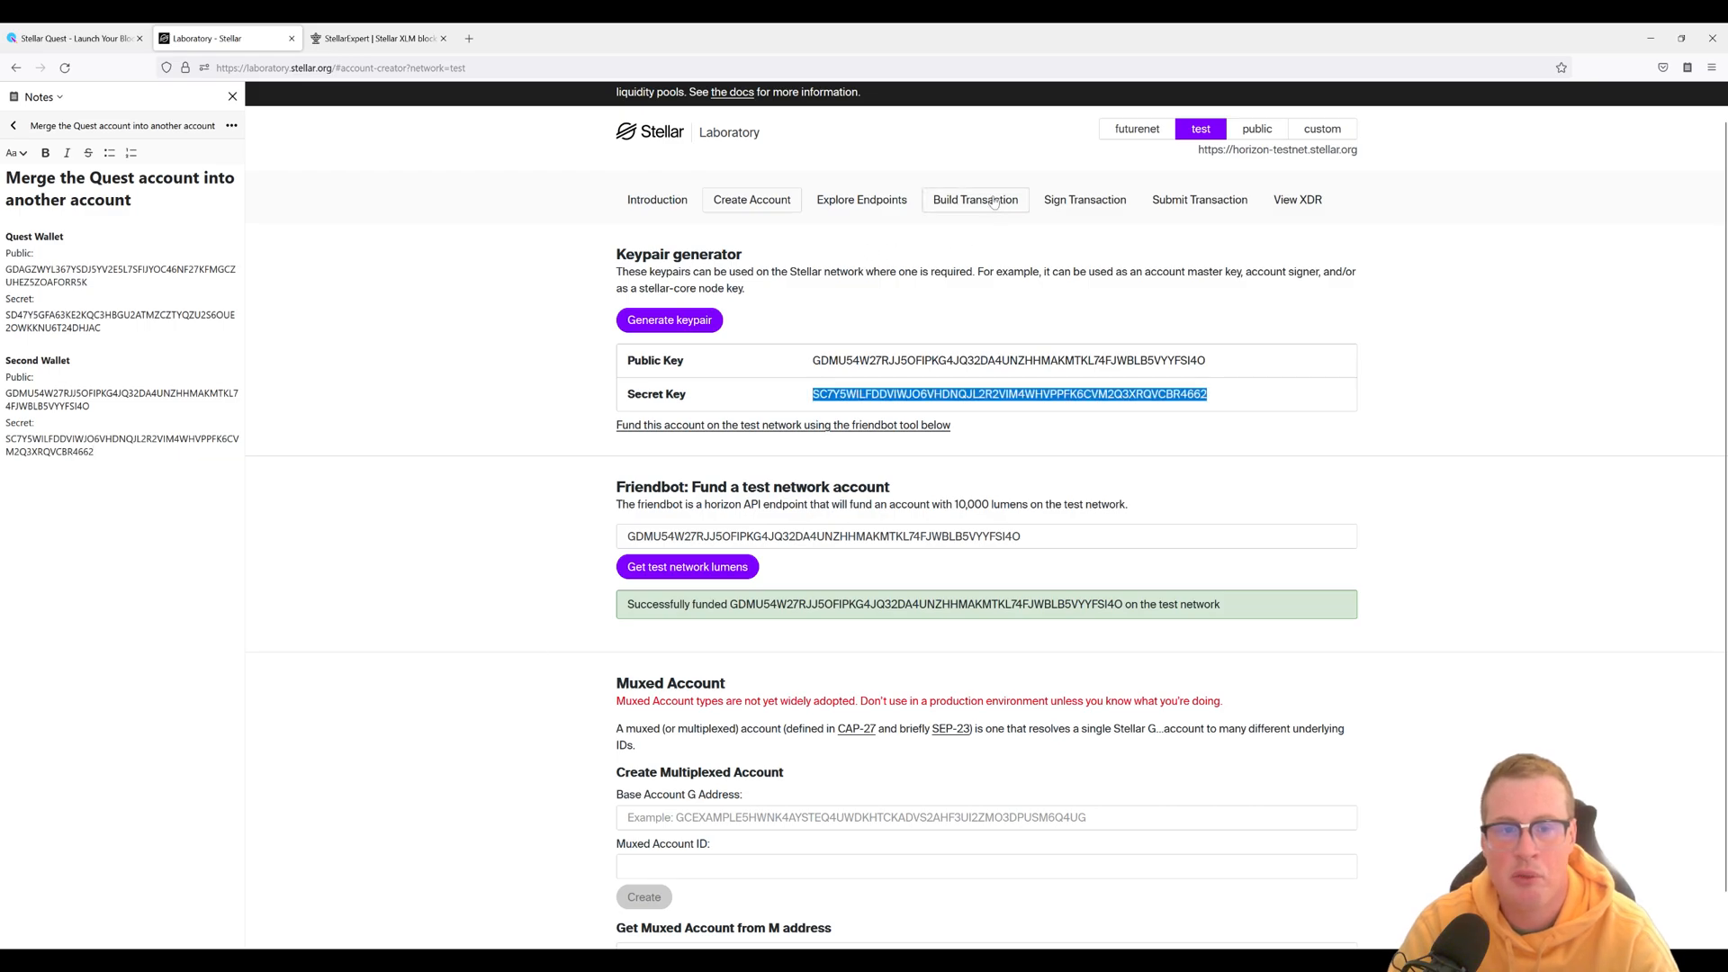
- Start a new transaction with the Quest public key as source account and fetched sequence number
left_click(974, 200)
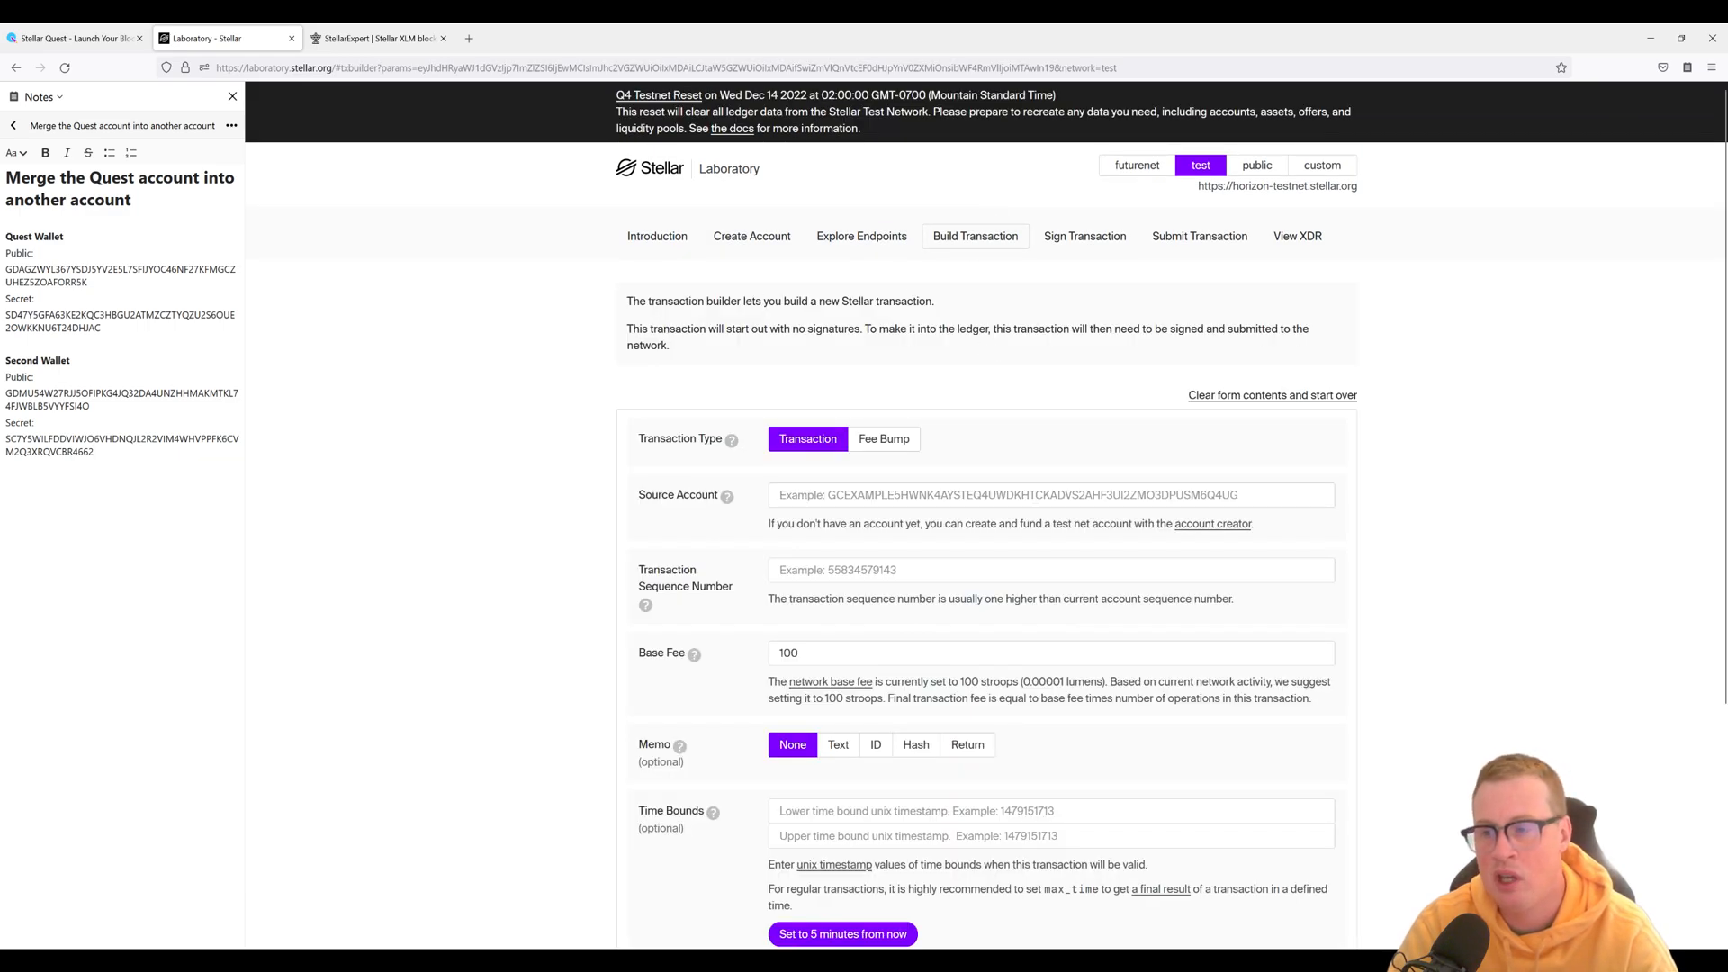
double_click(119, 274)
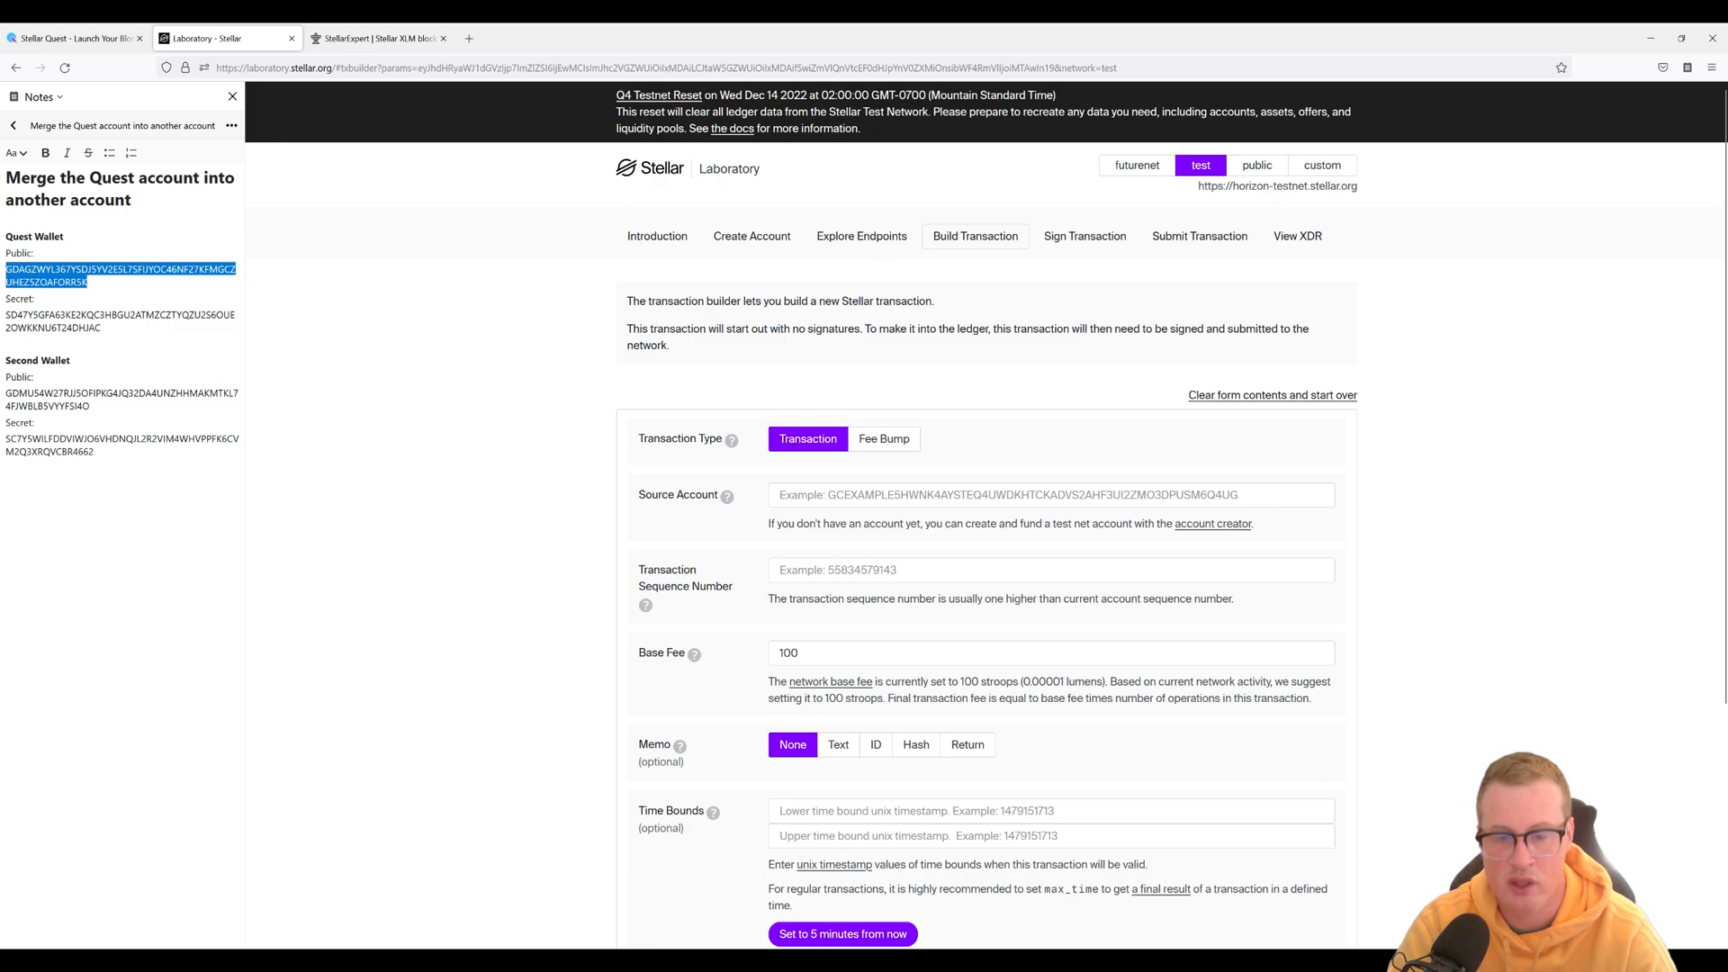
left_click(1049, 493)
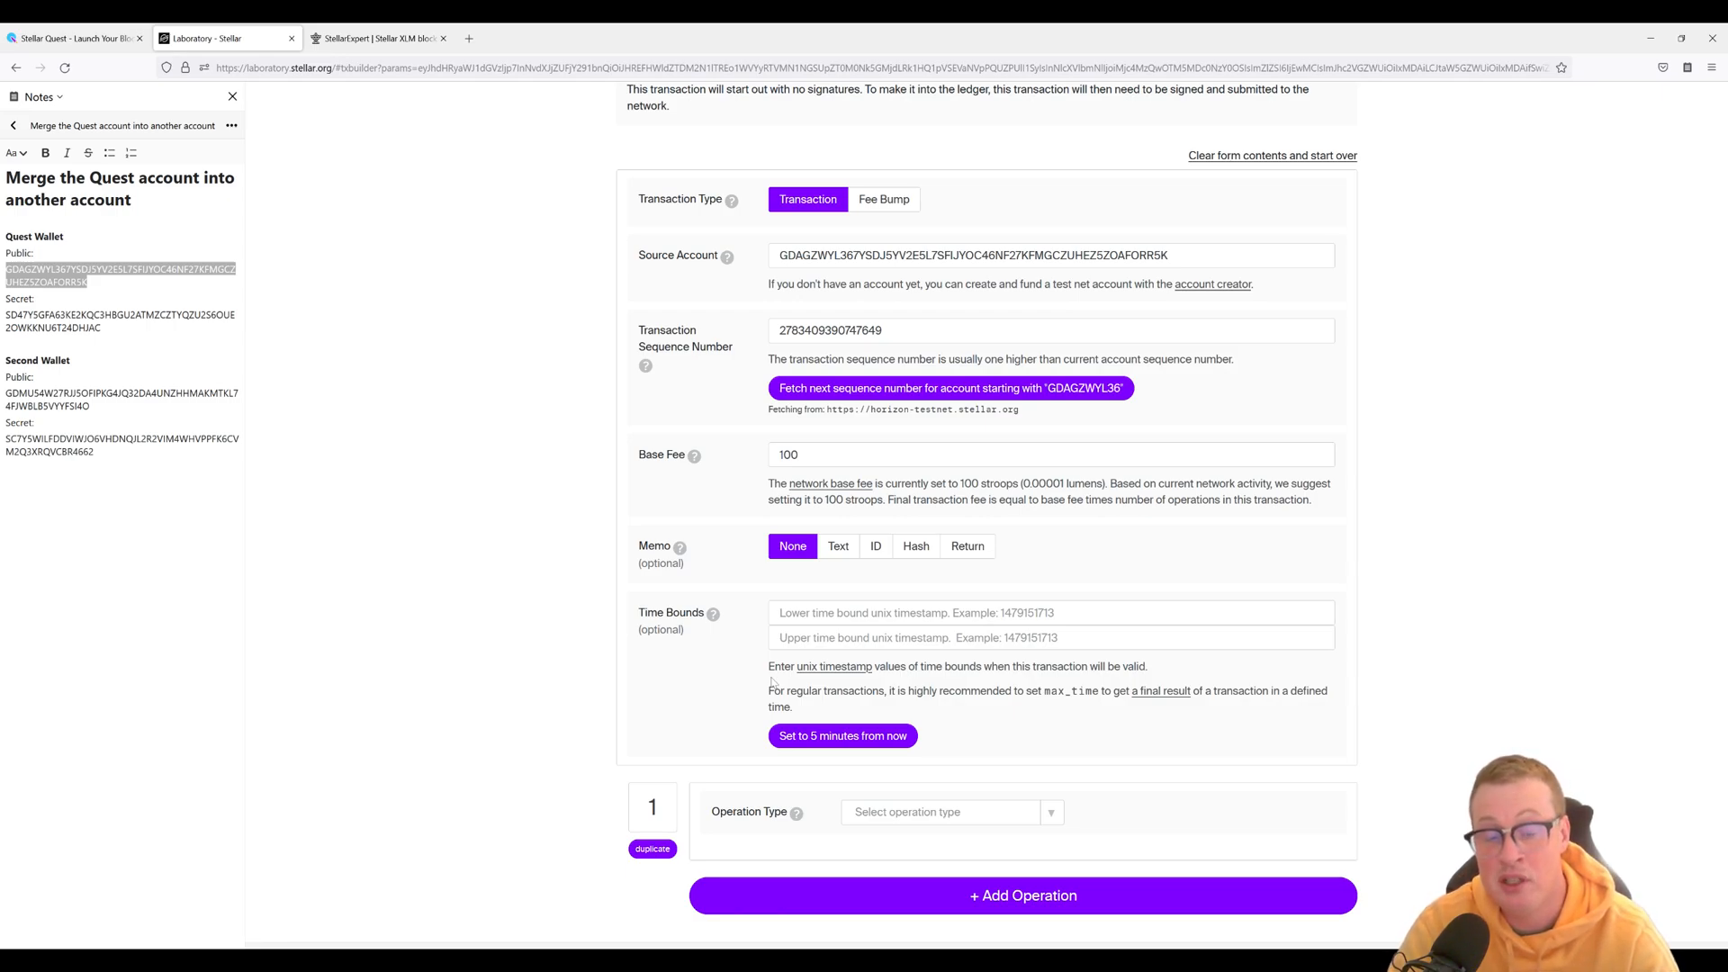
scroll("down", 3)
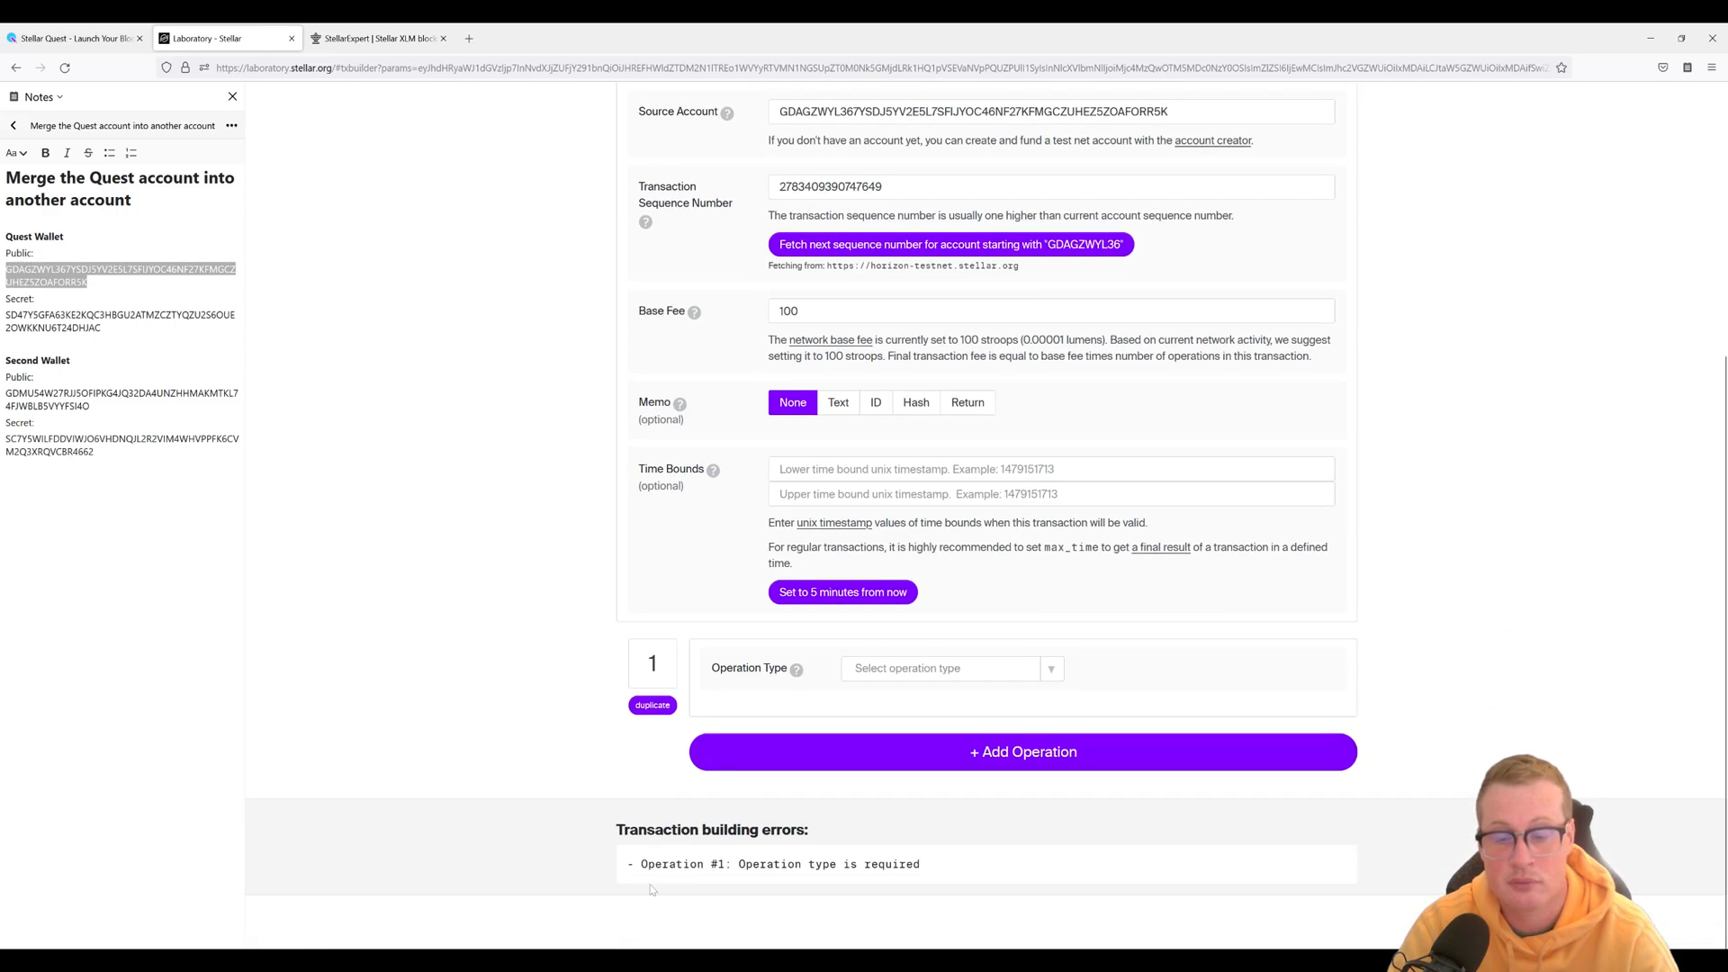
- Add an Account Merge operation with the second wallet's public key as destination
left_click(945, 668)
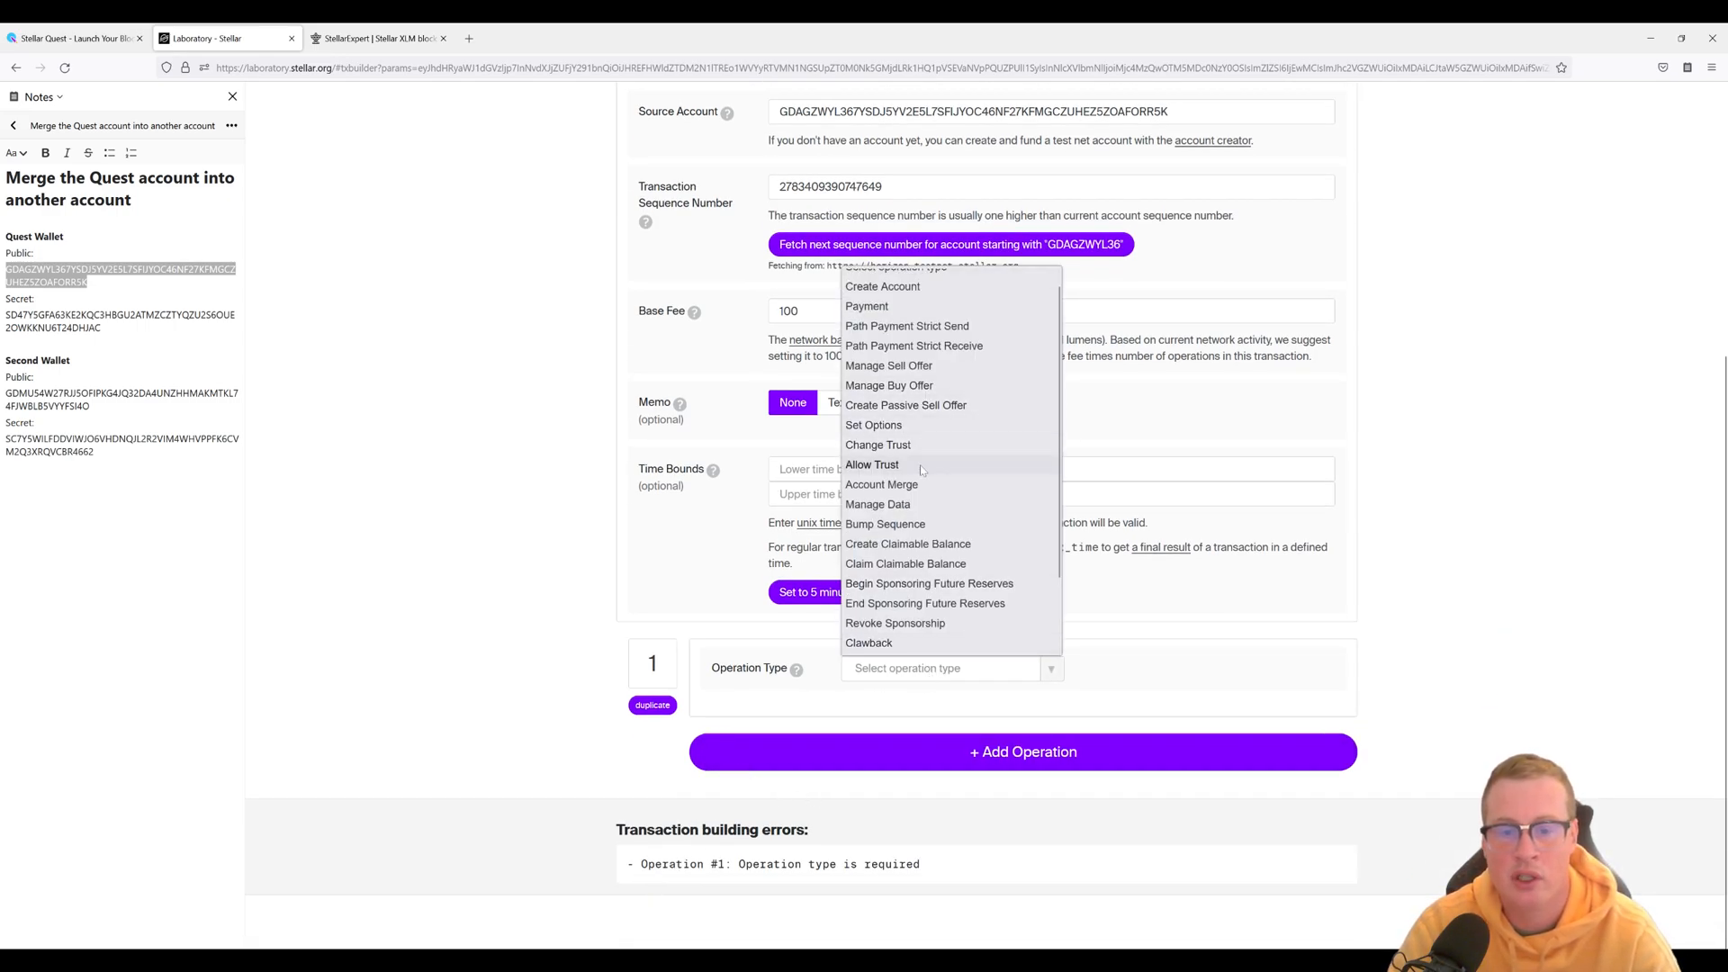
left_click(880, 484)
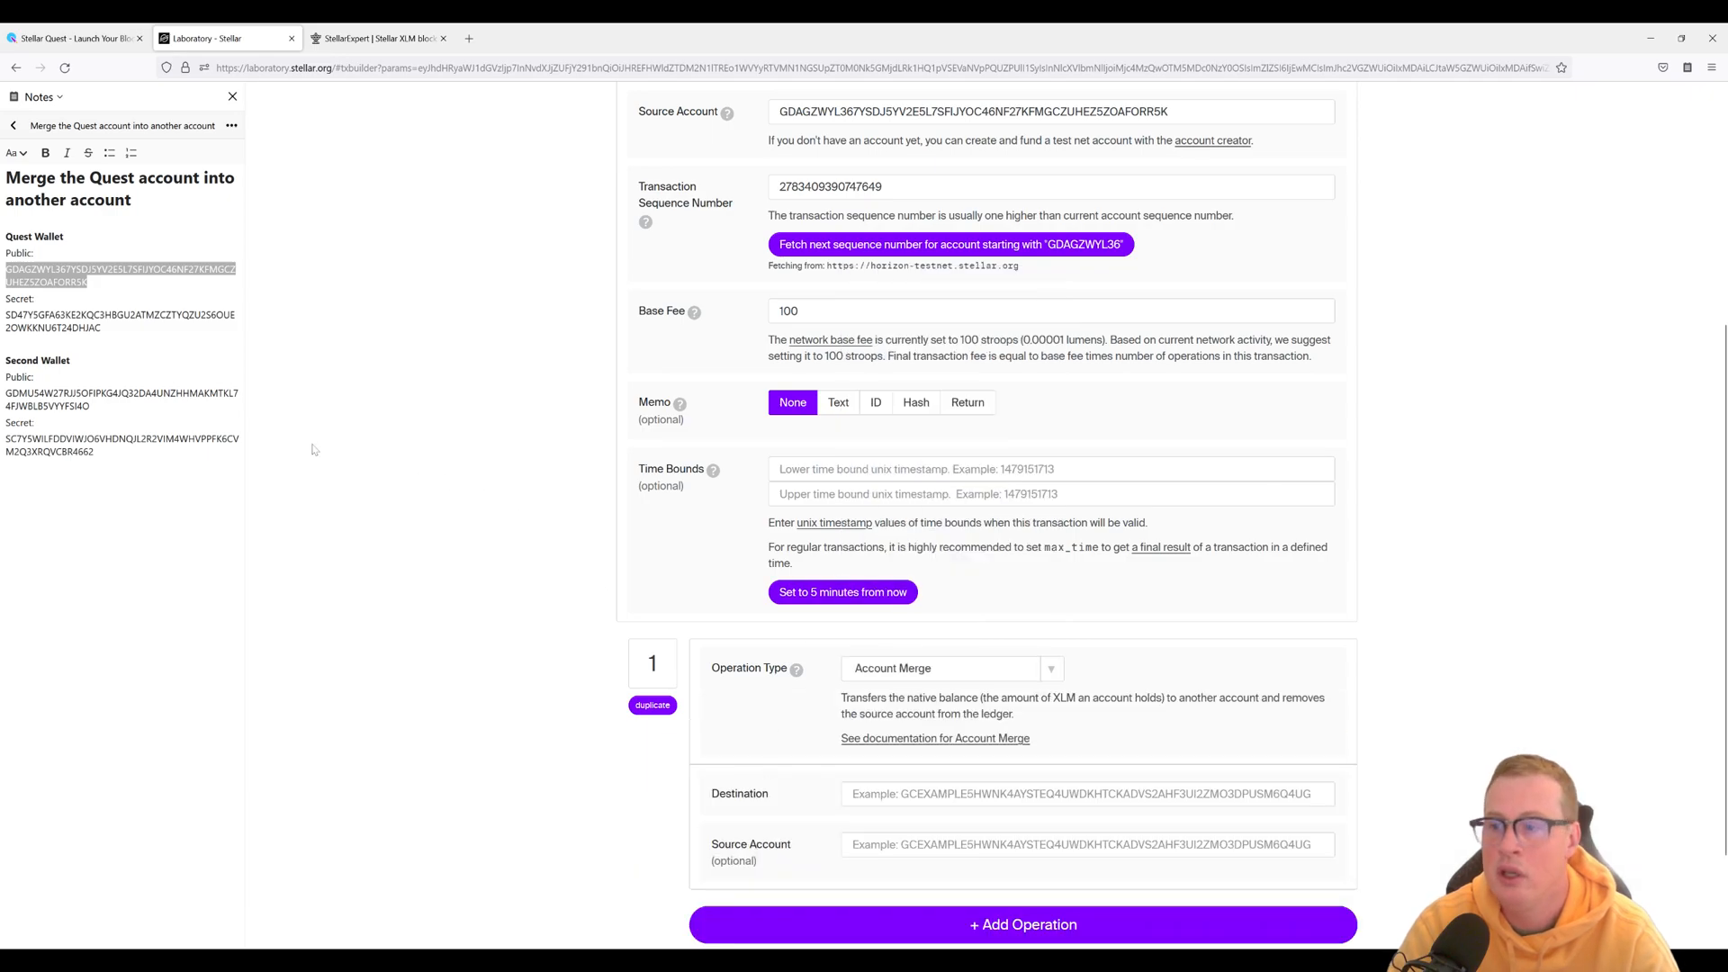
double_click(119, 393)
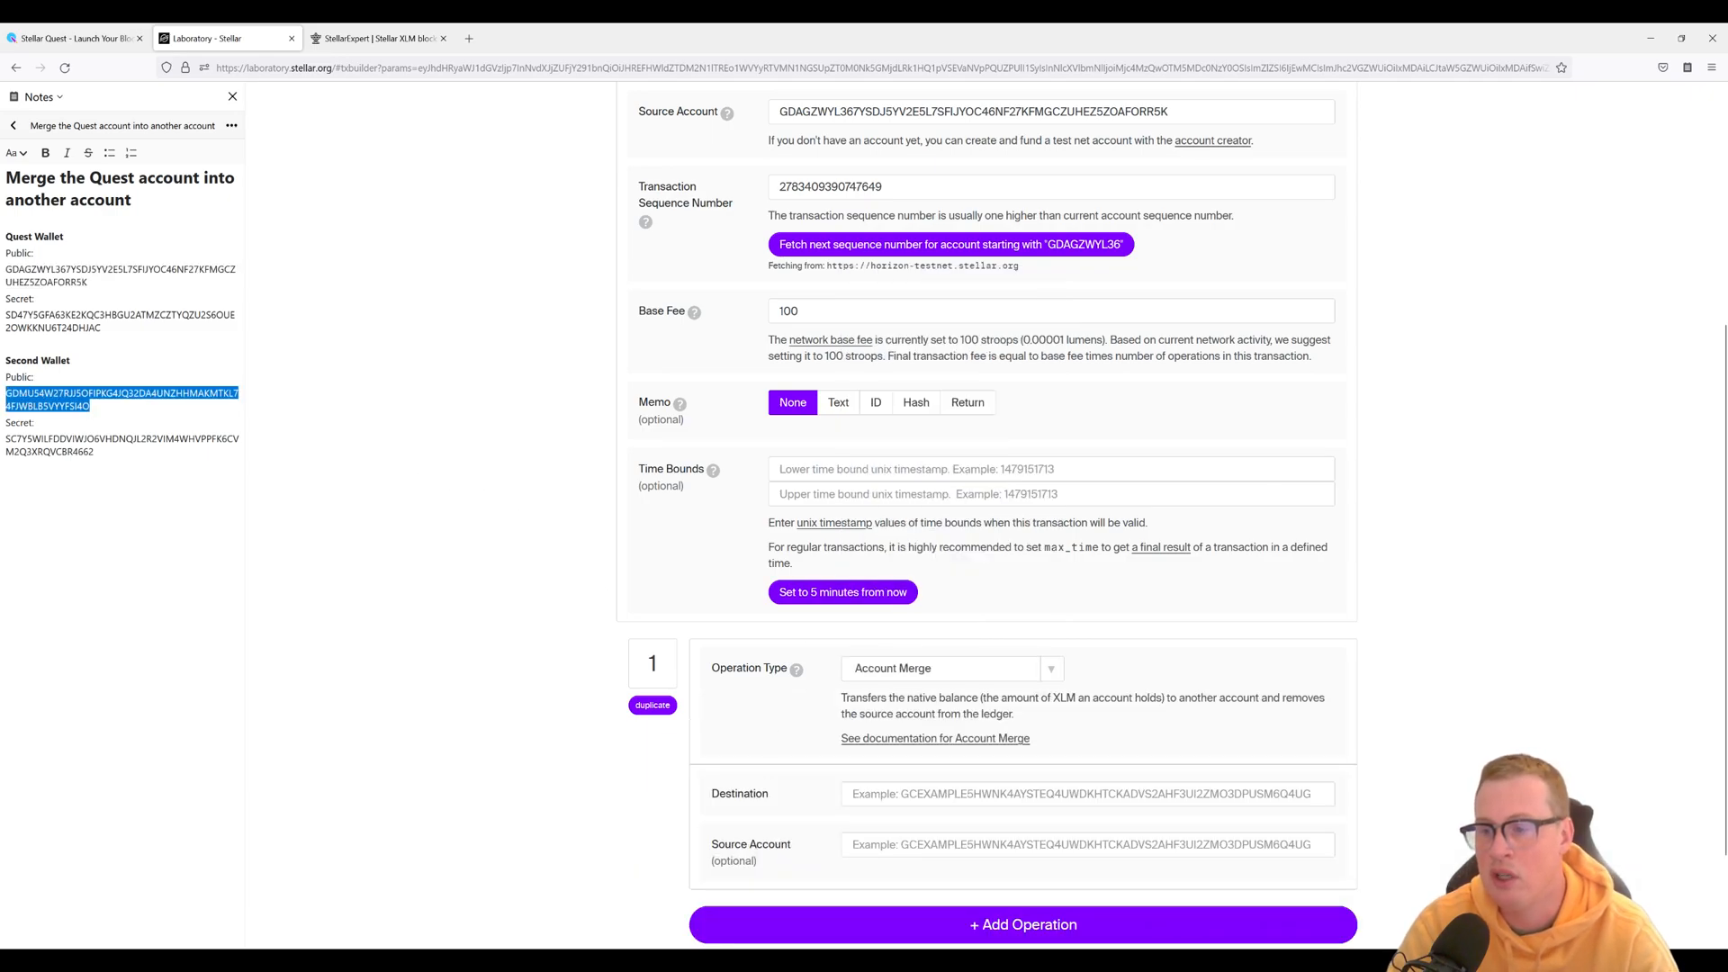
left_click(1086, 794)
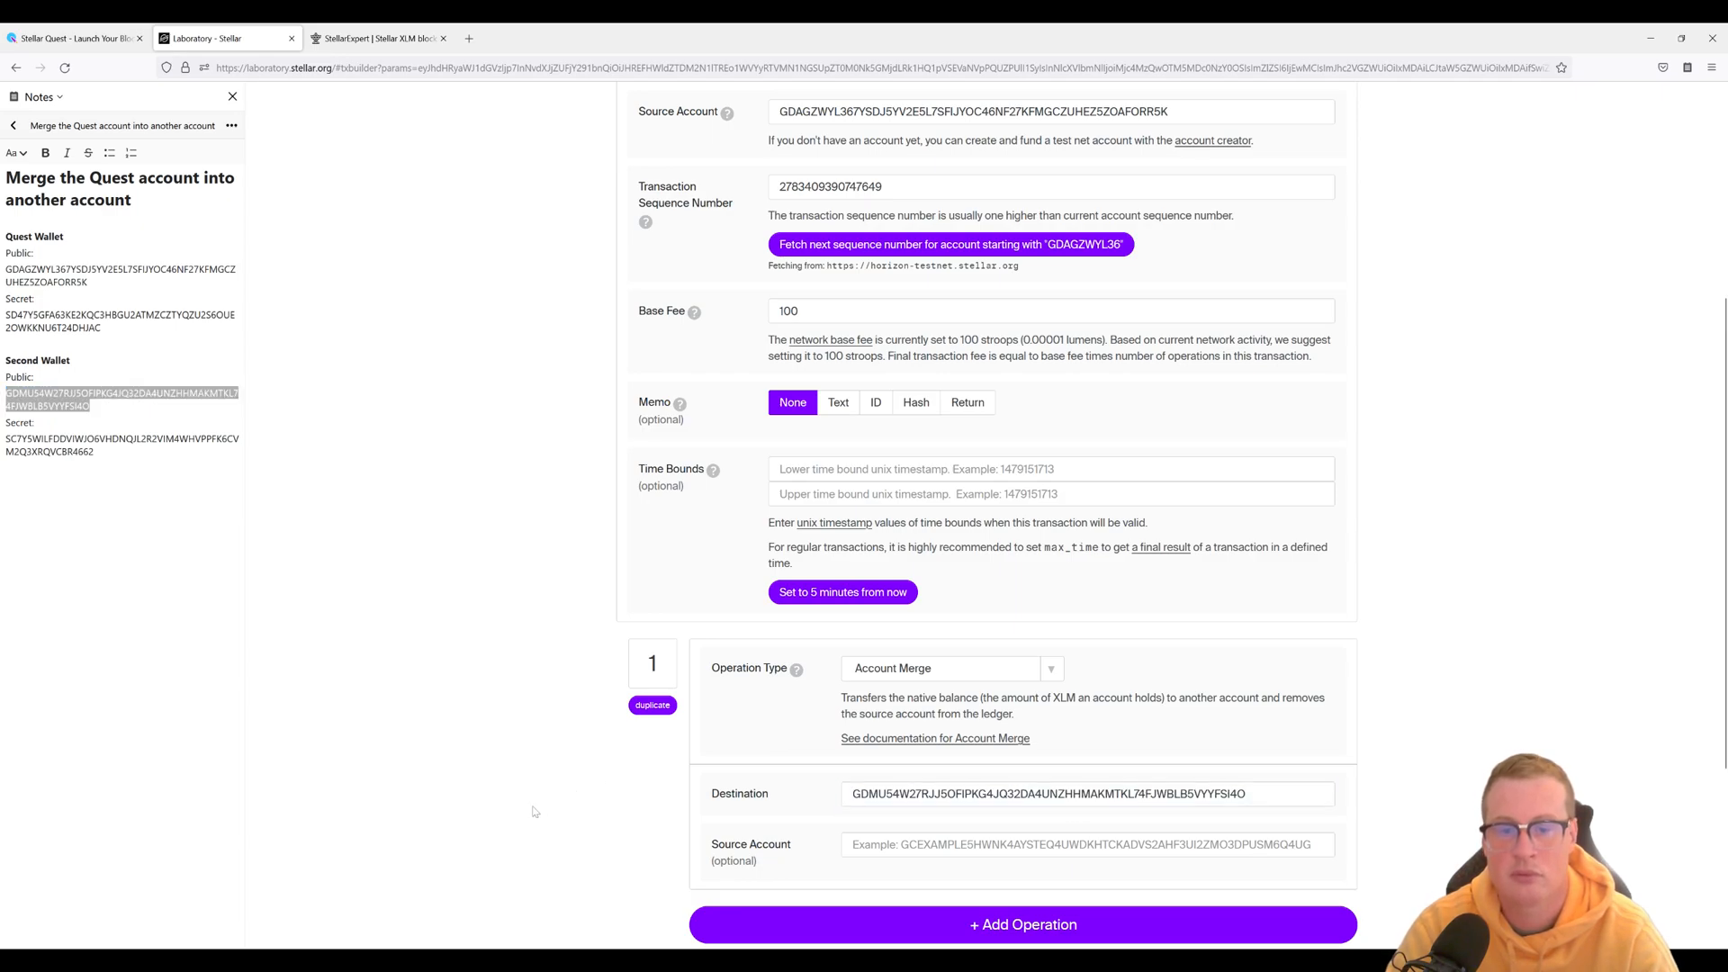
scroll("down", 3)
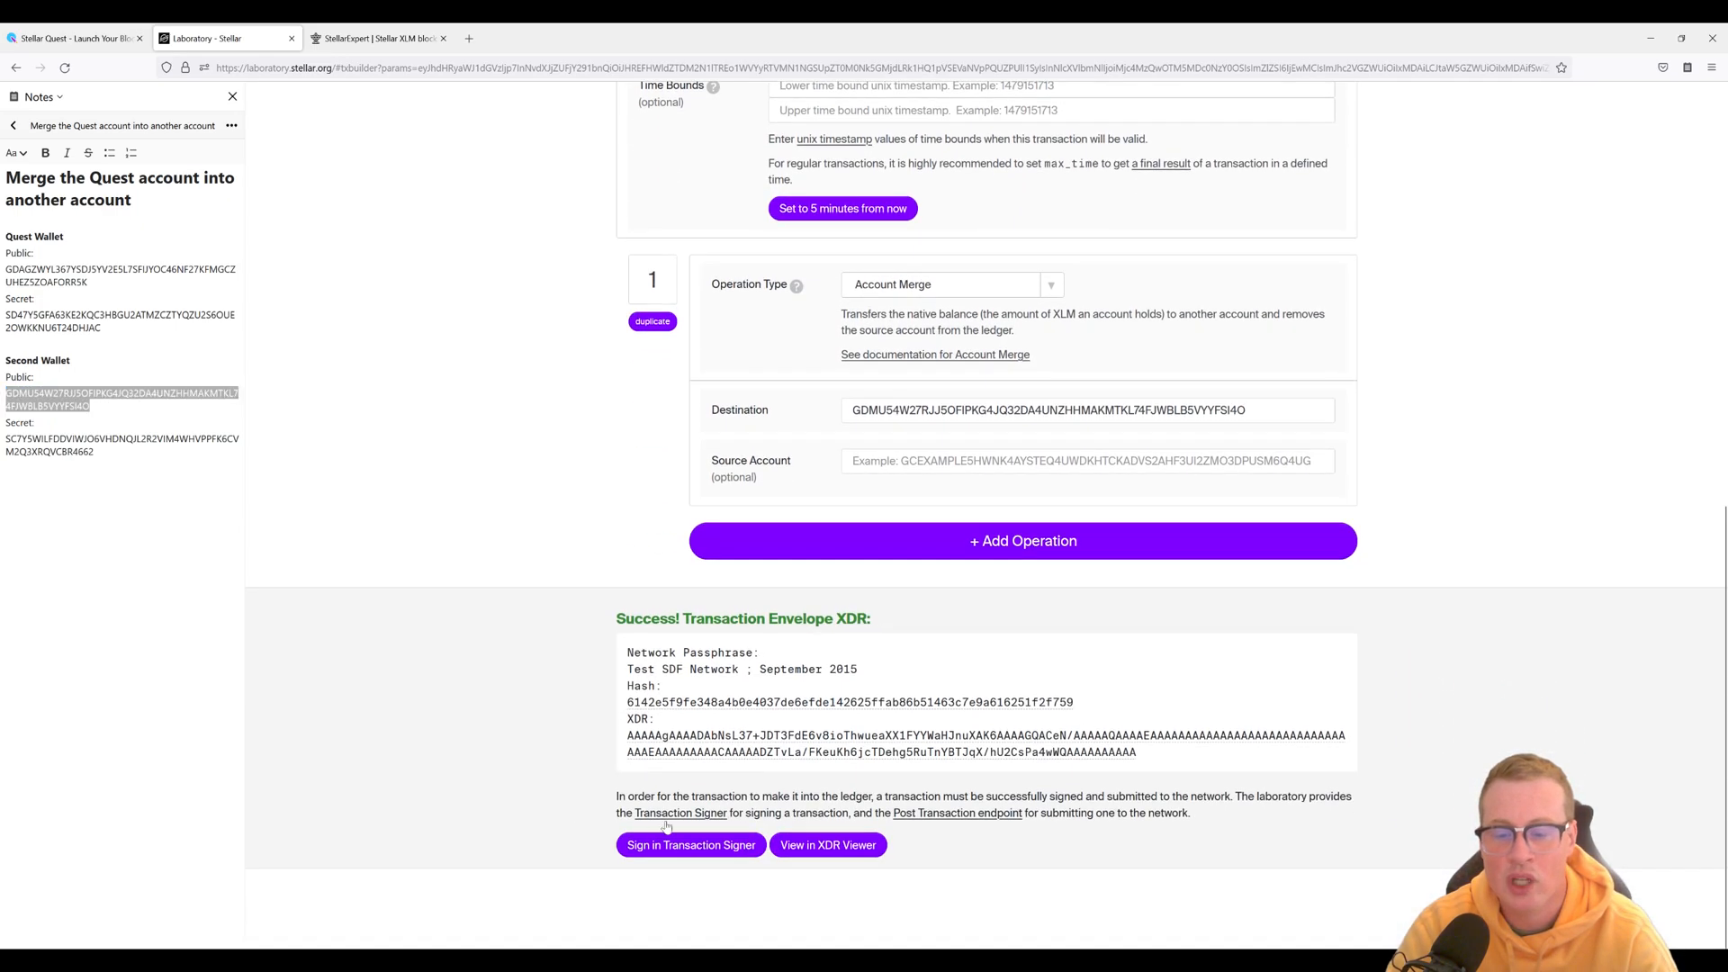
- Sign the merge transaction in Transaction Signer using the Quest secret key
left_click(690, 846)
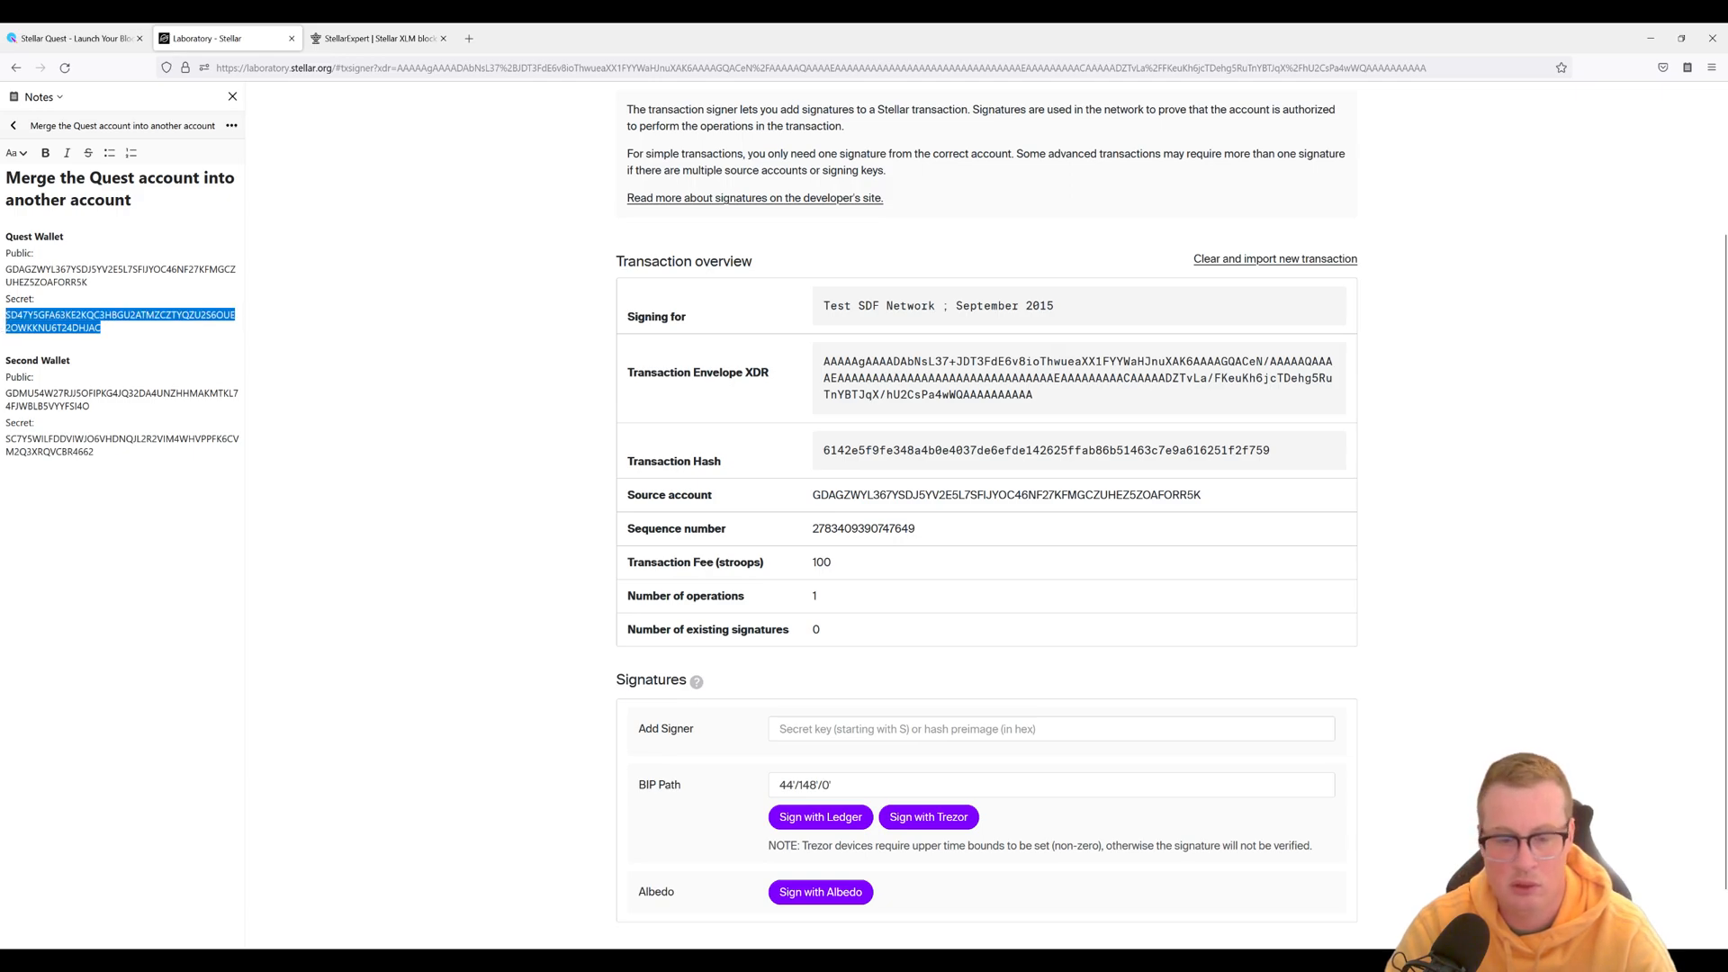
left_click(1048, 729)
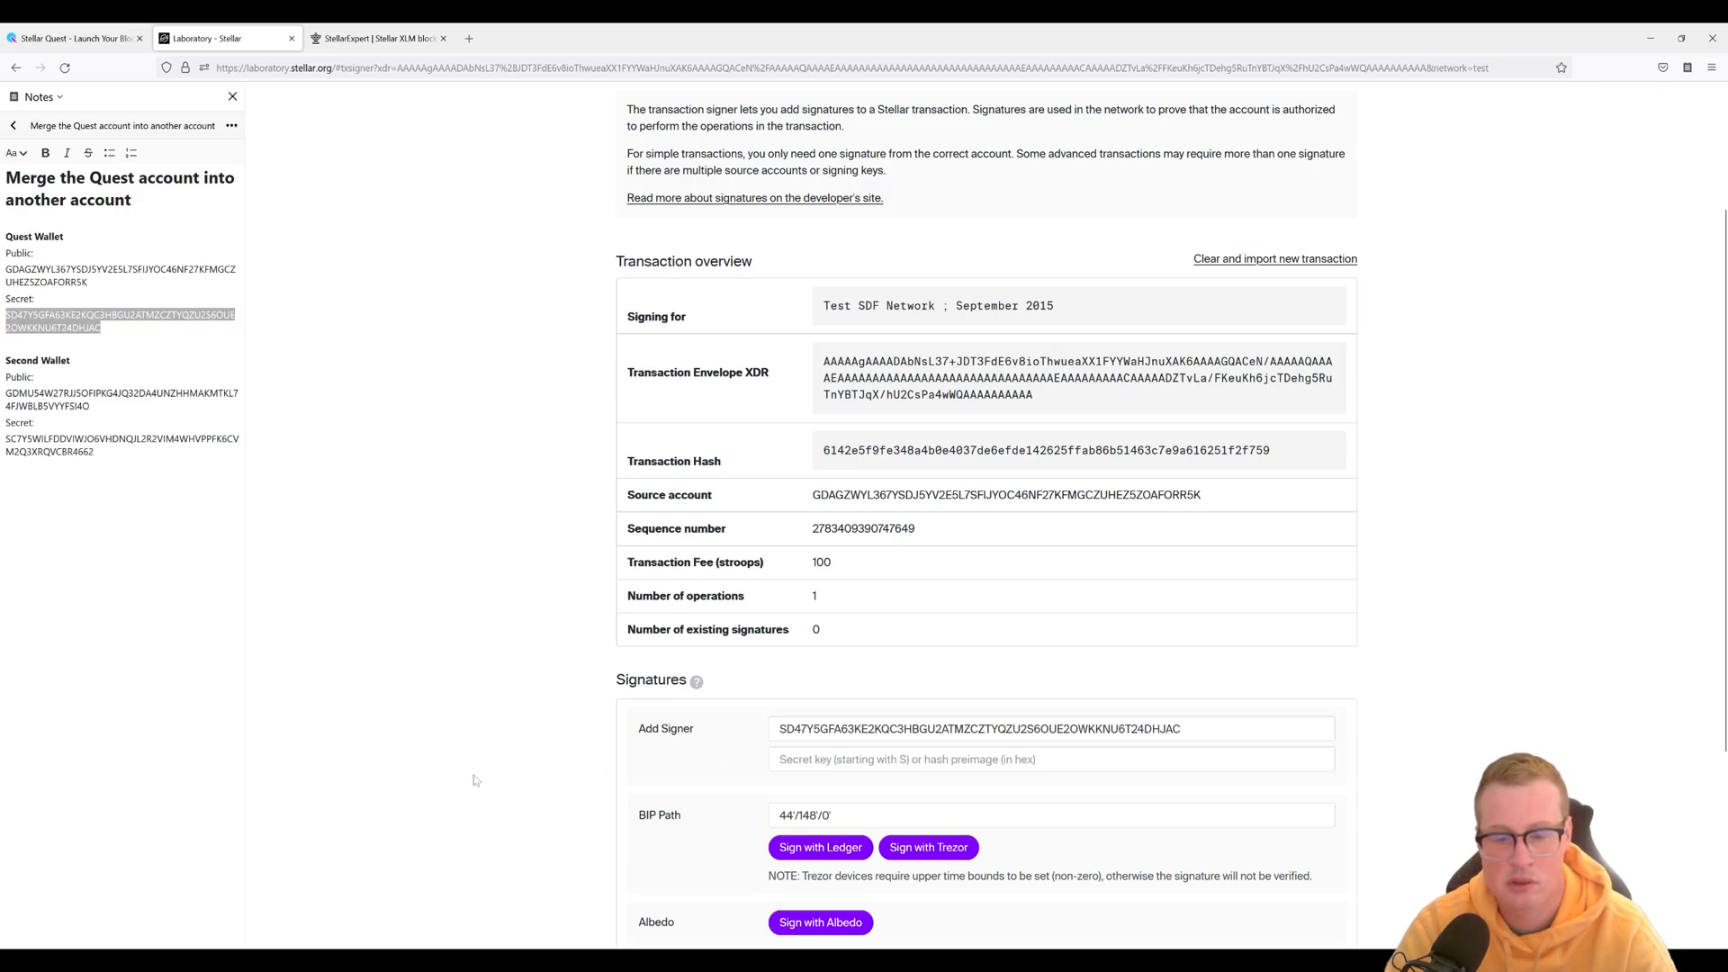
left_click(819, 921)
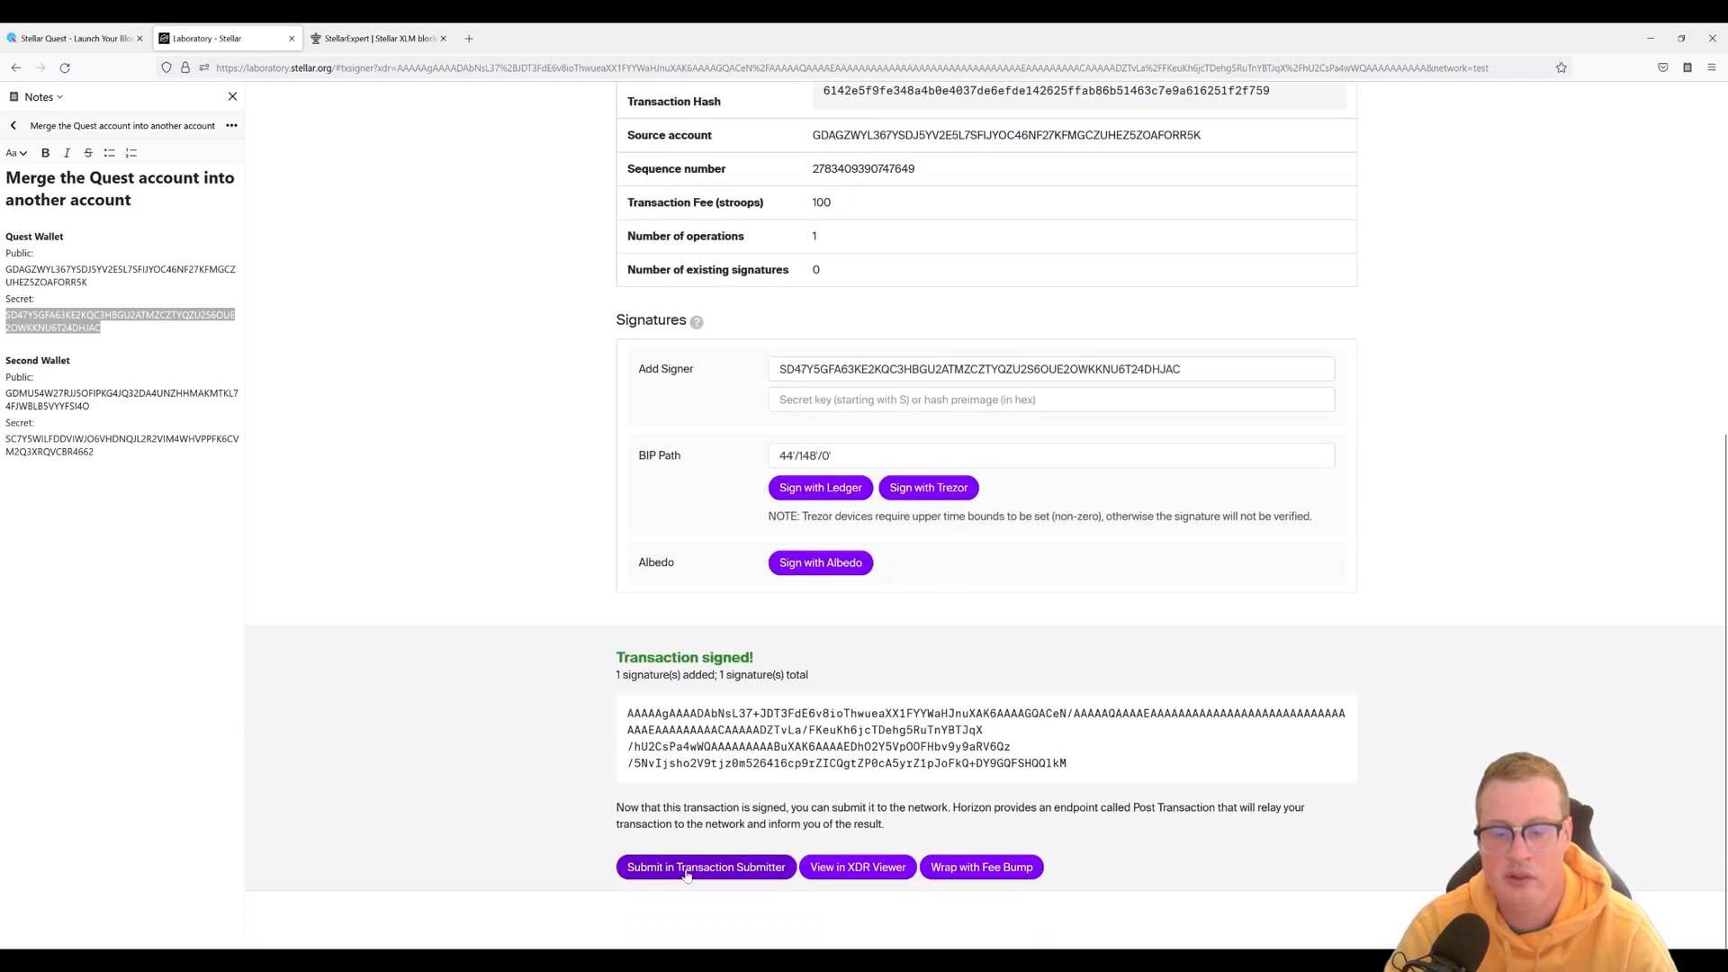
- Submit the signed merge transaction to testnet and confirm it succeeded with one operation
left_click(706, 866)
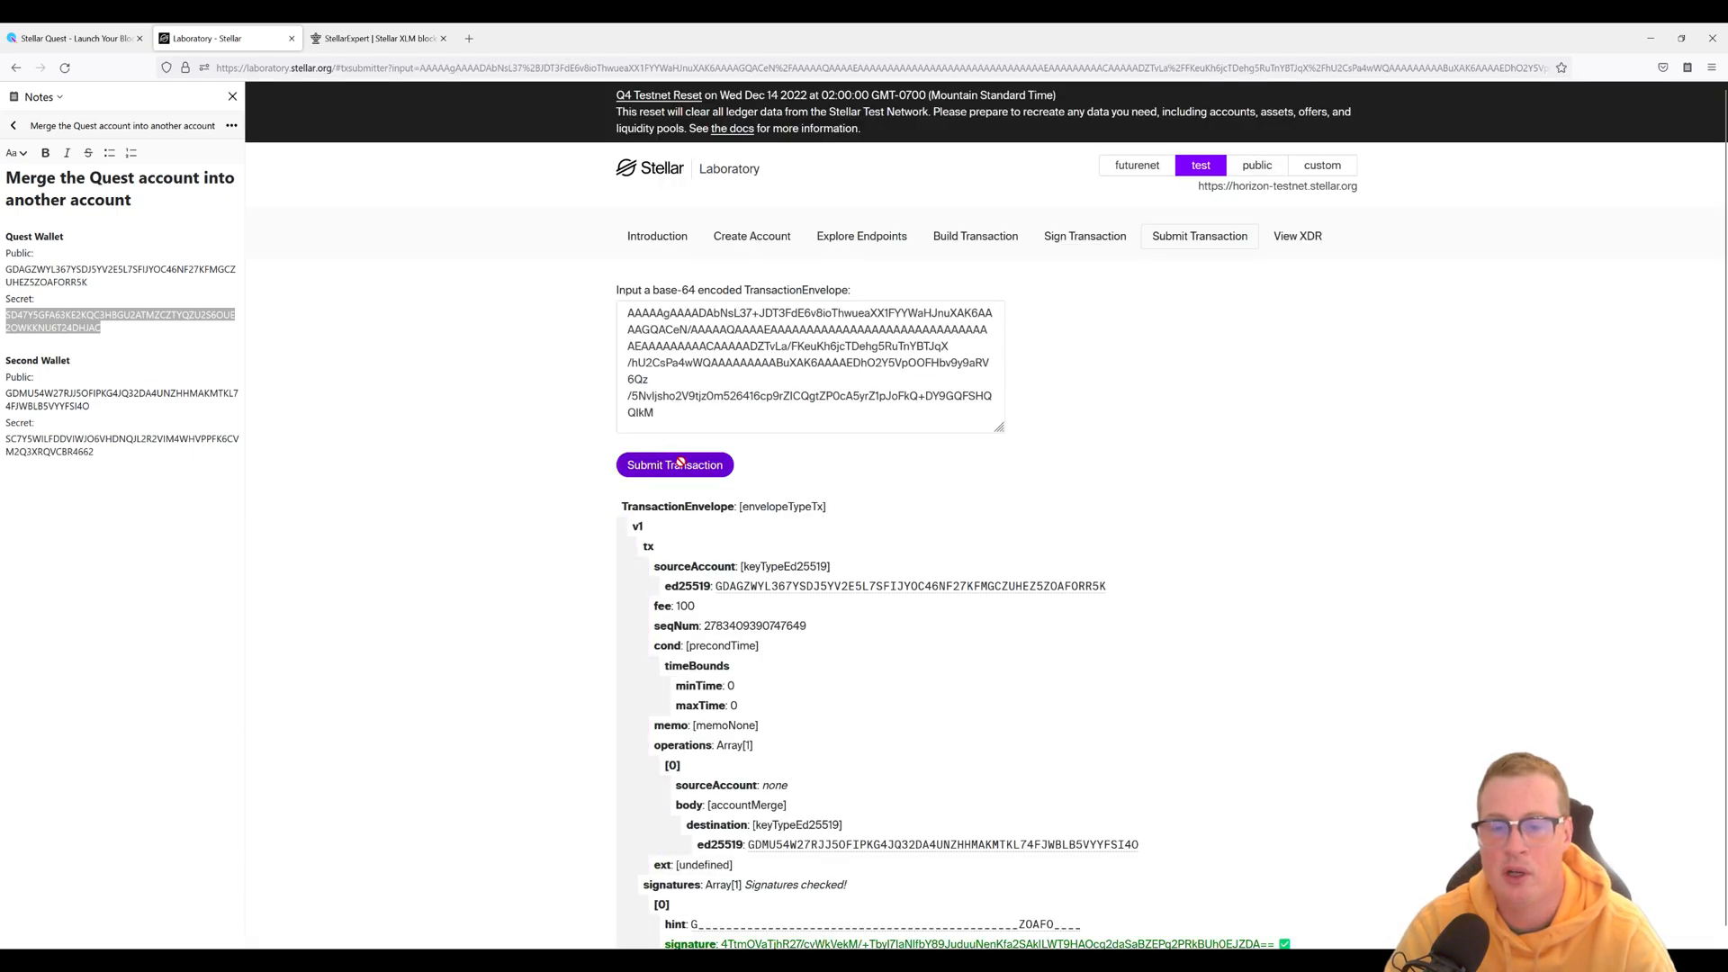
left_click(675, 465)
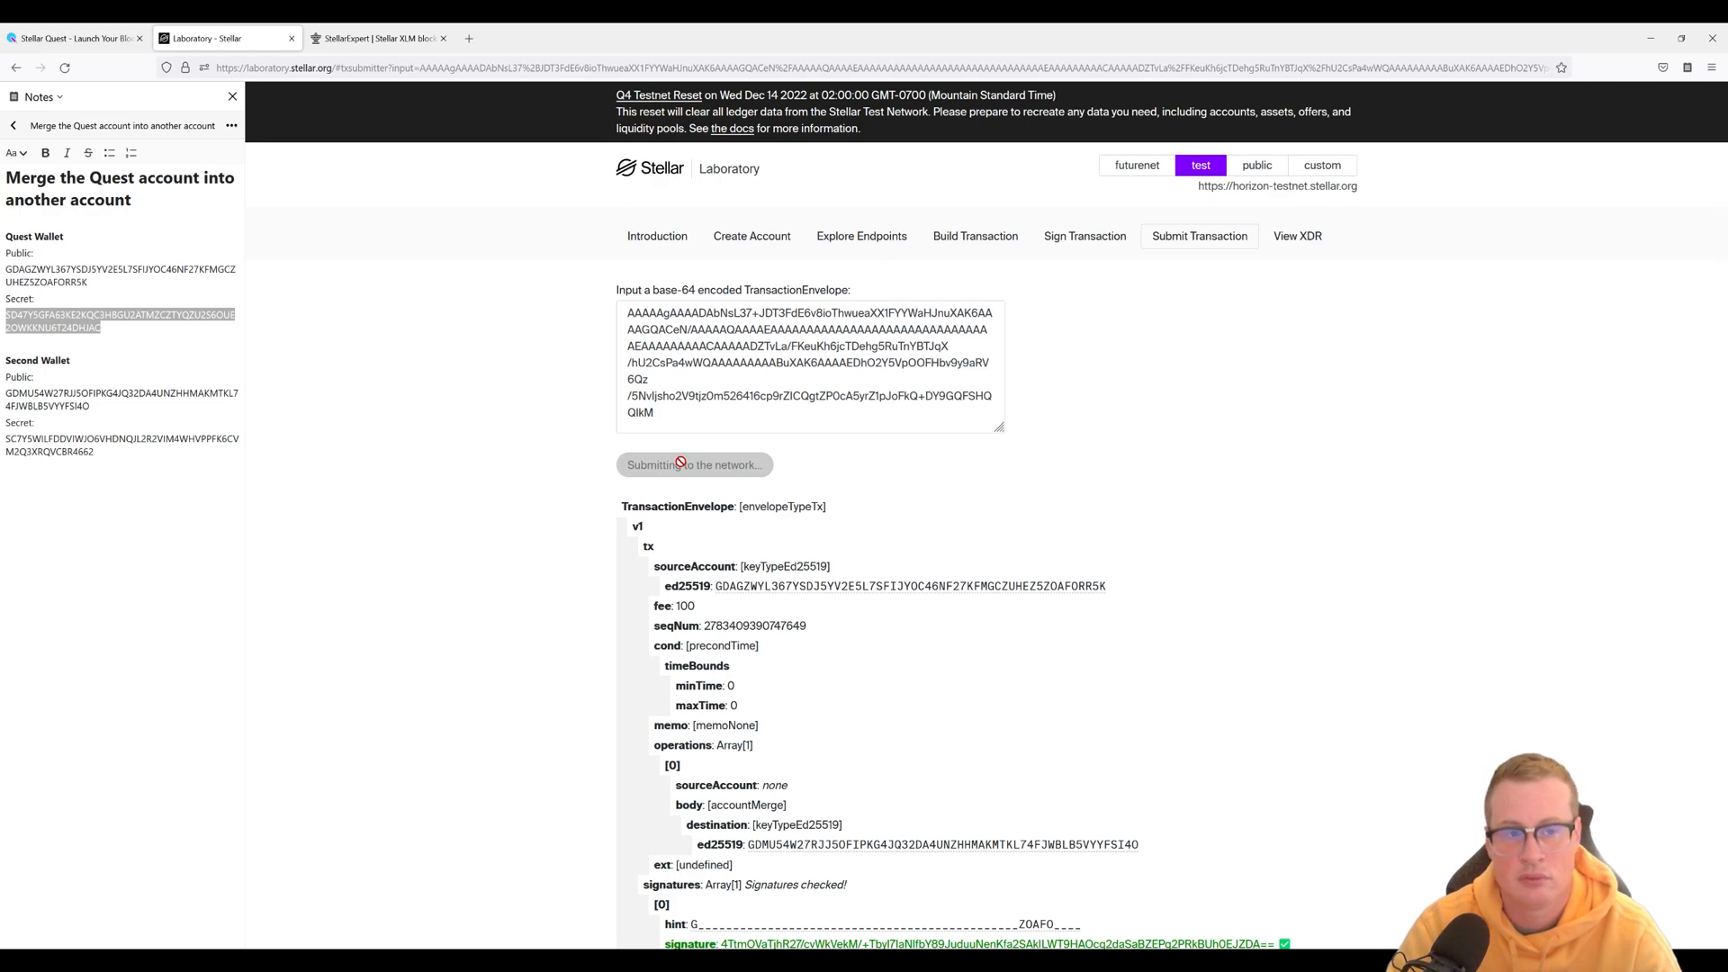
left_click(675, 464)
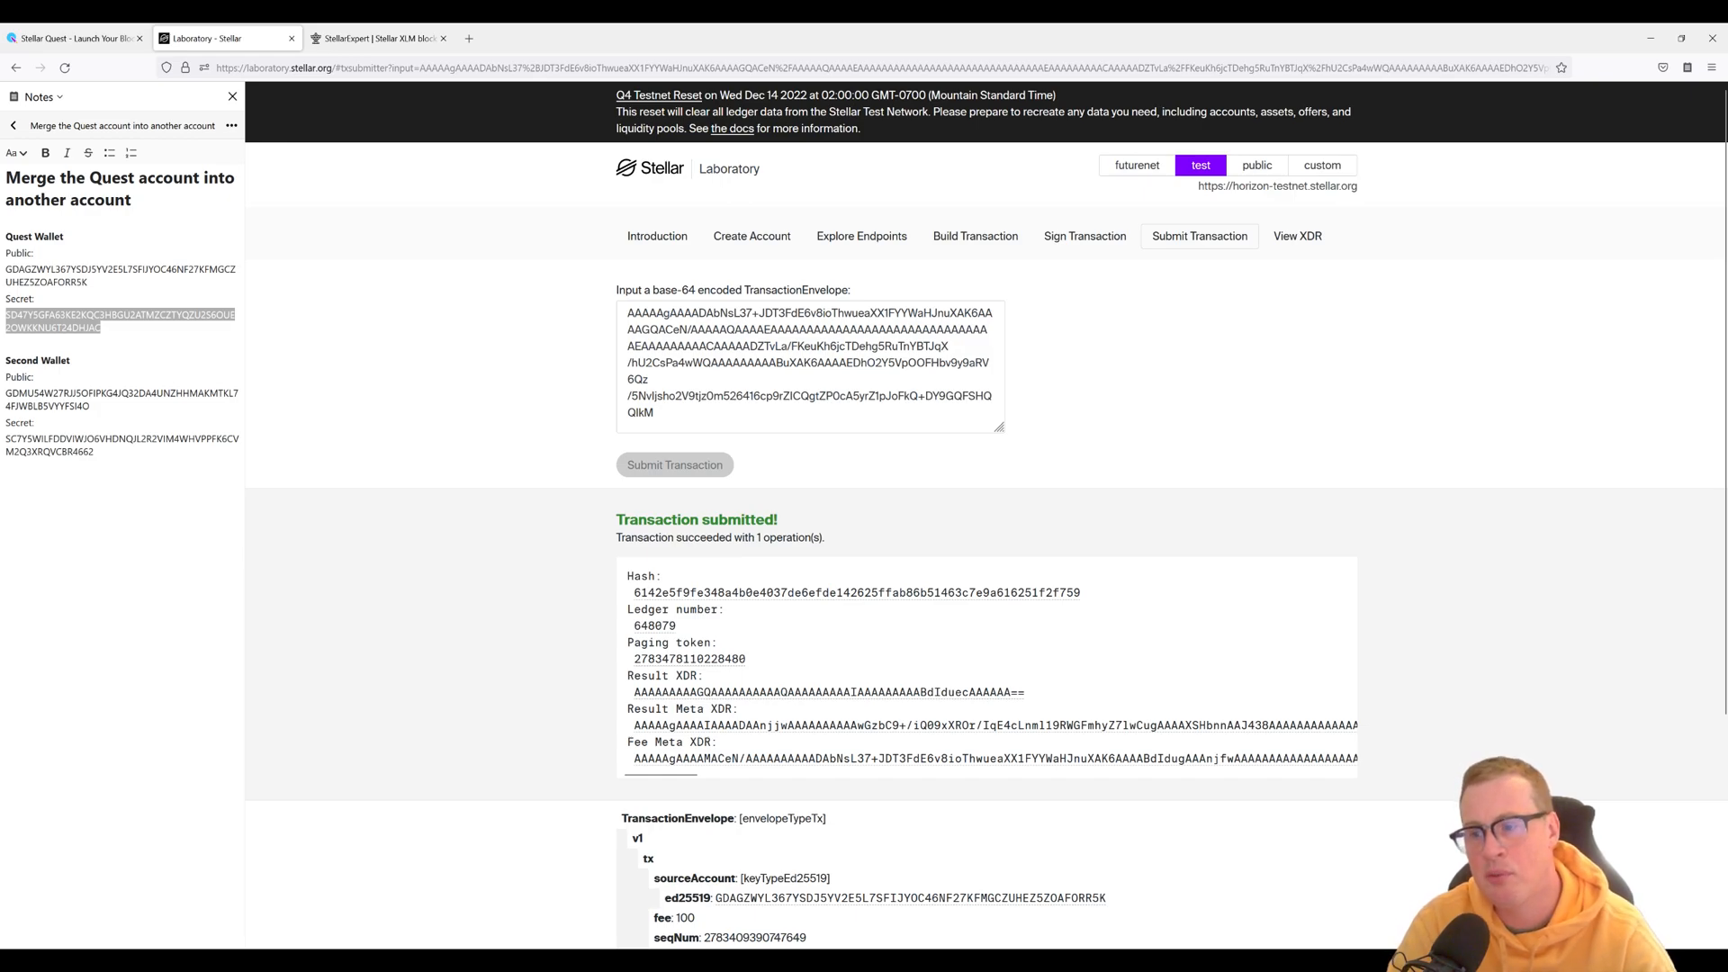
double_click(121, 400)
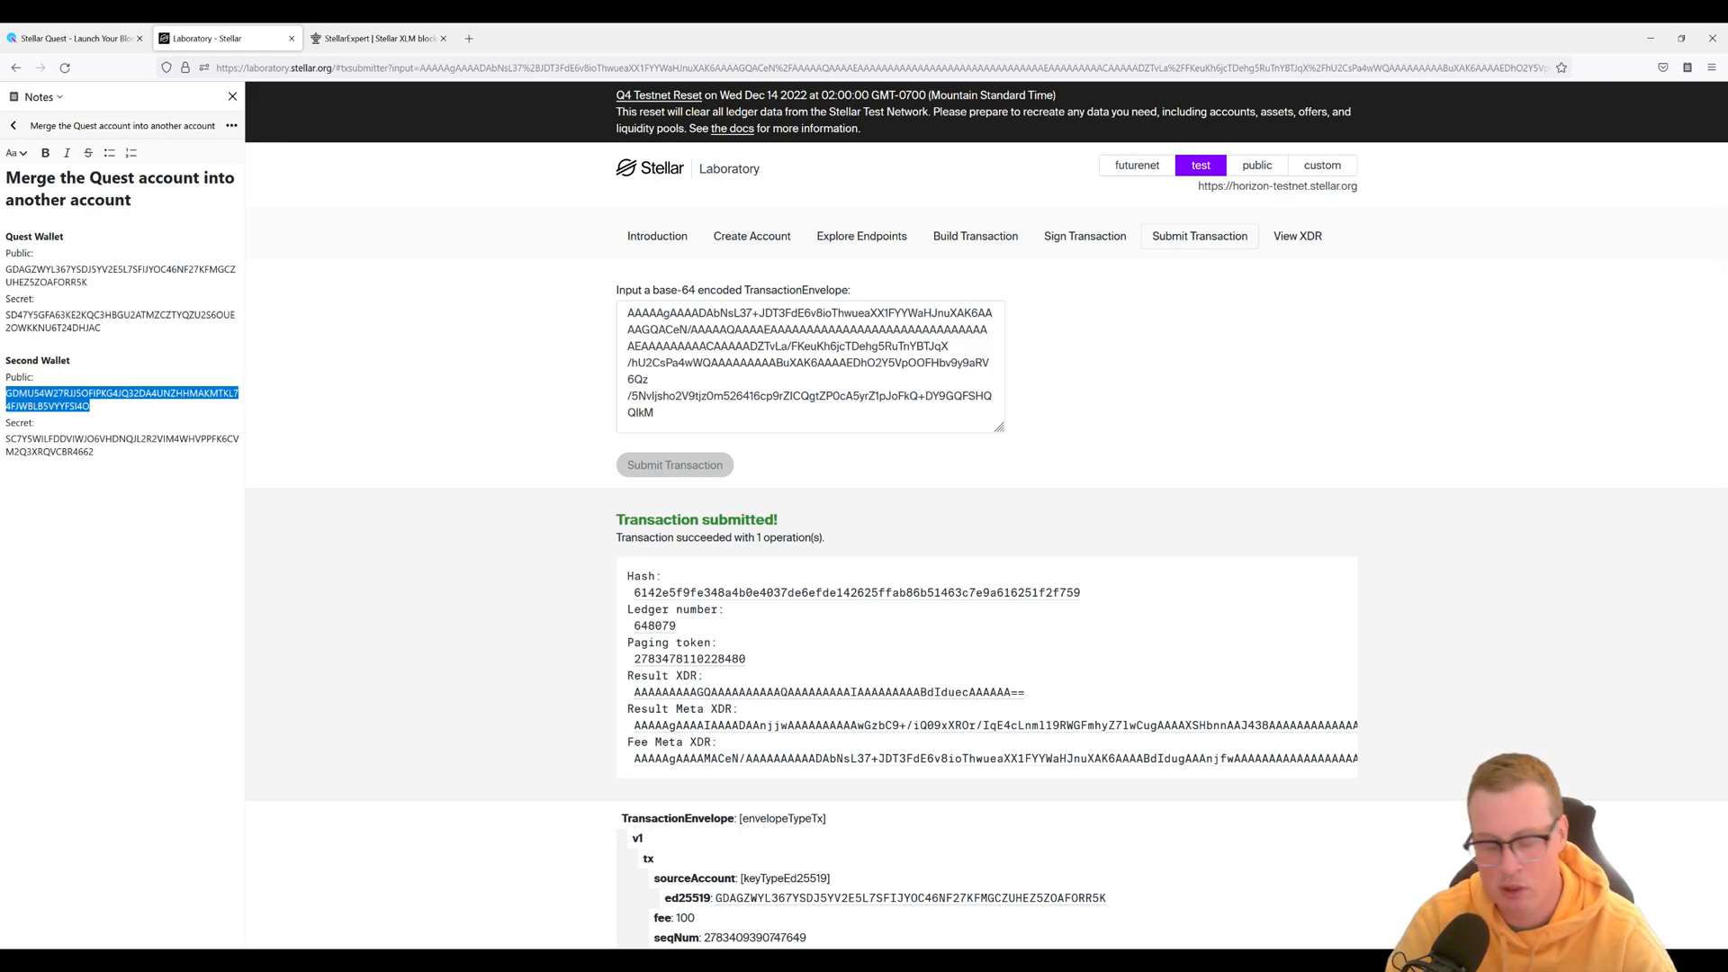
- Look up the second wallet's account on StellarExpert showing ~19,999.99 XLM
left_click(374, 38)
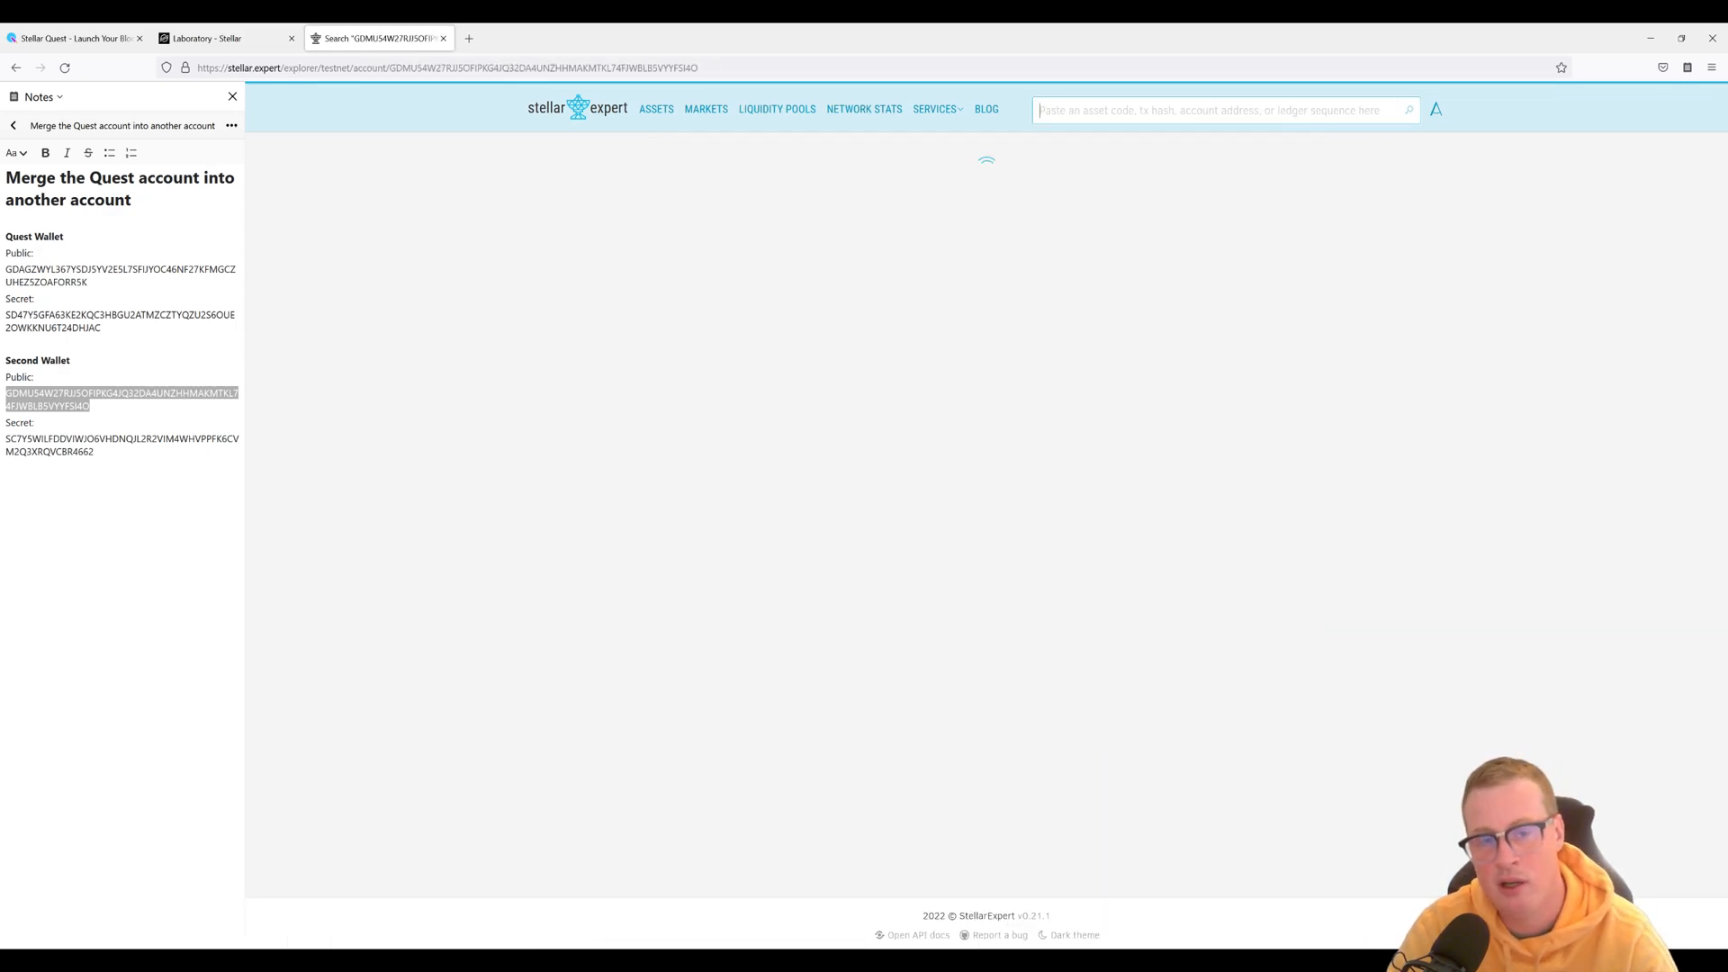
key("Return")
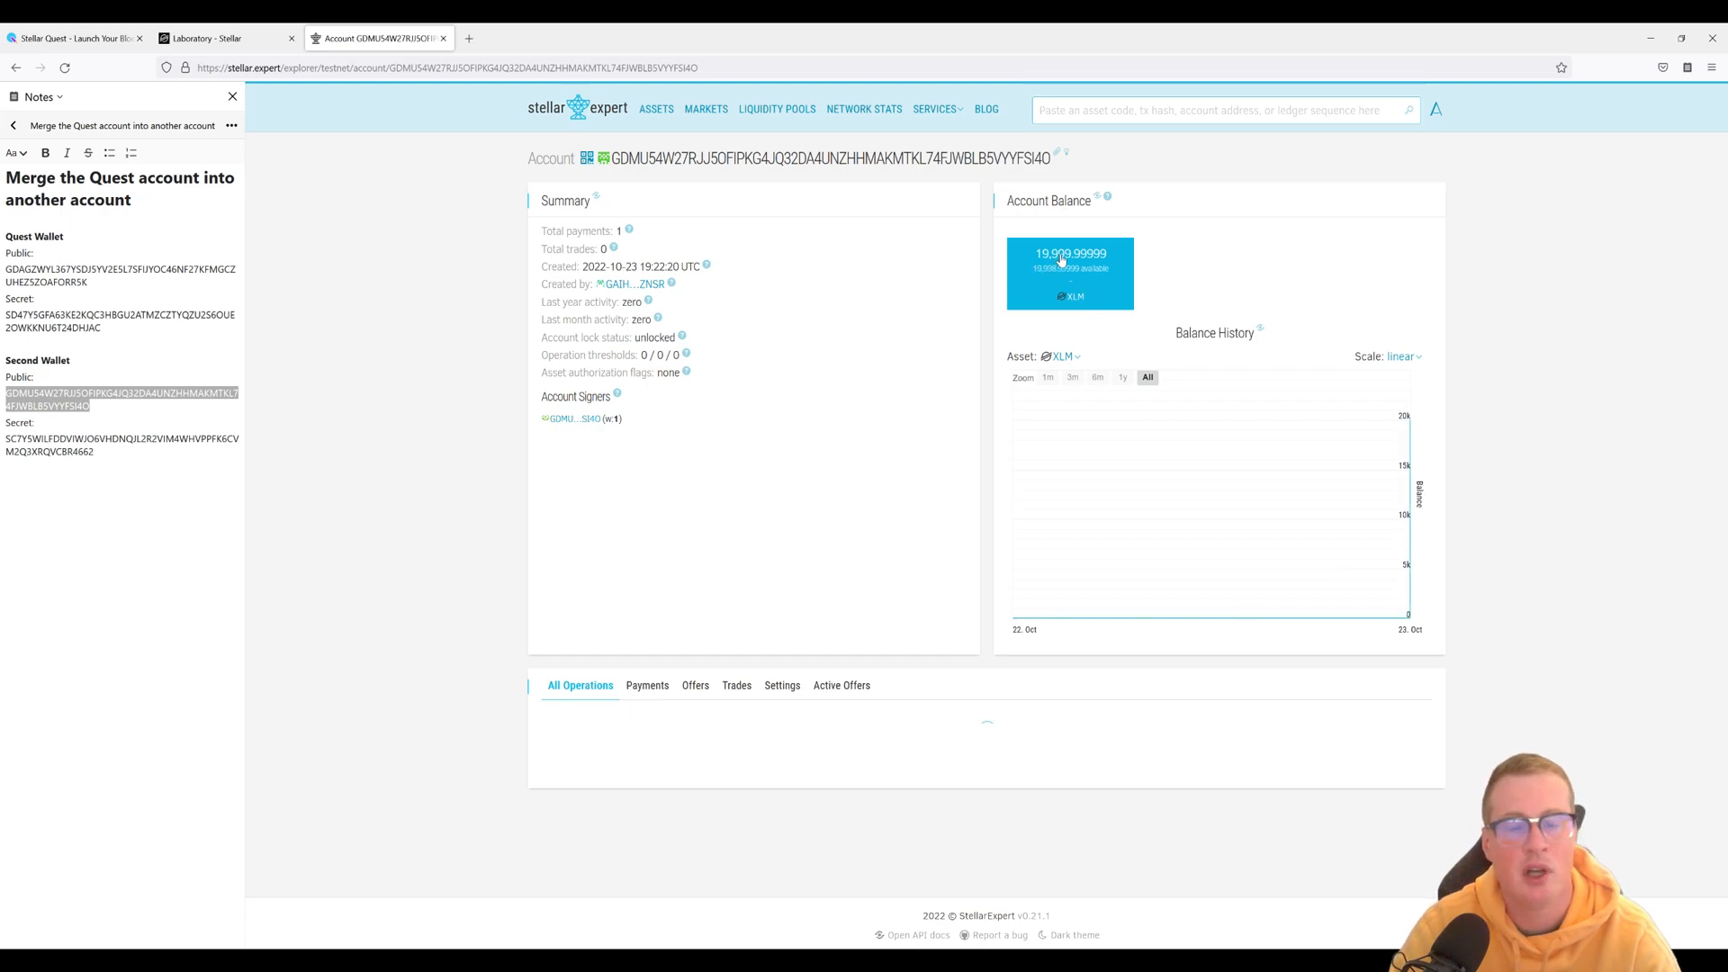
mouse_move(1067, 270)
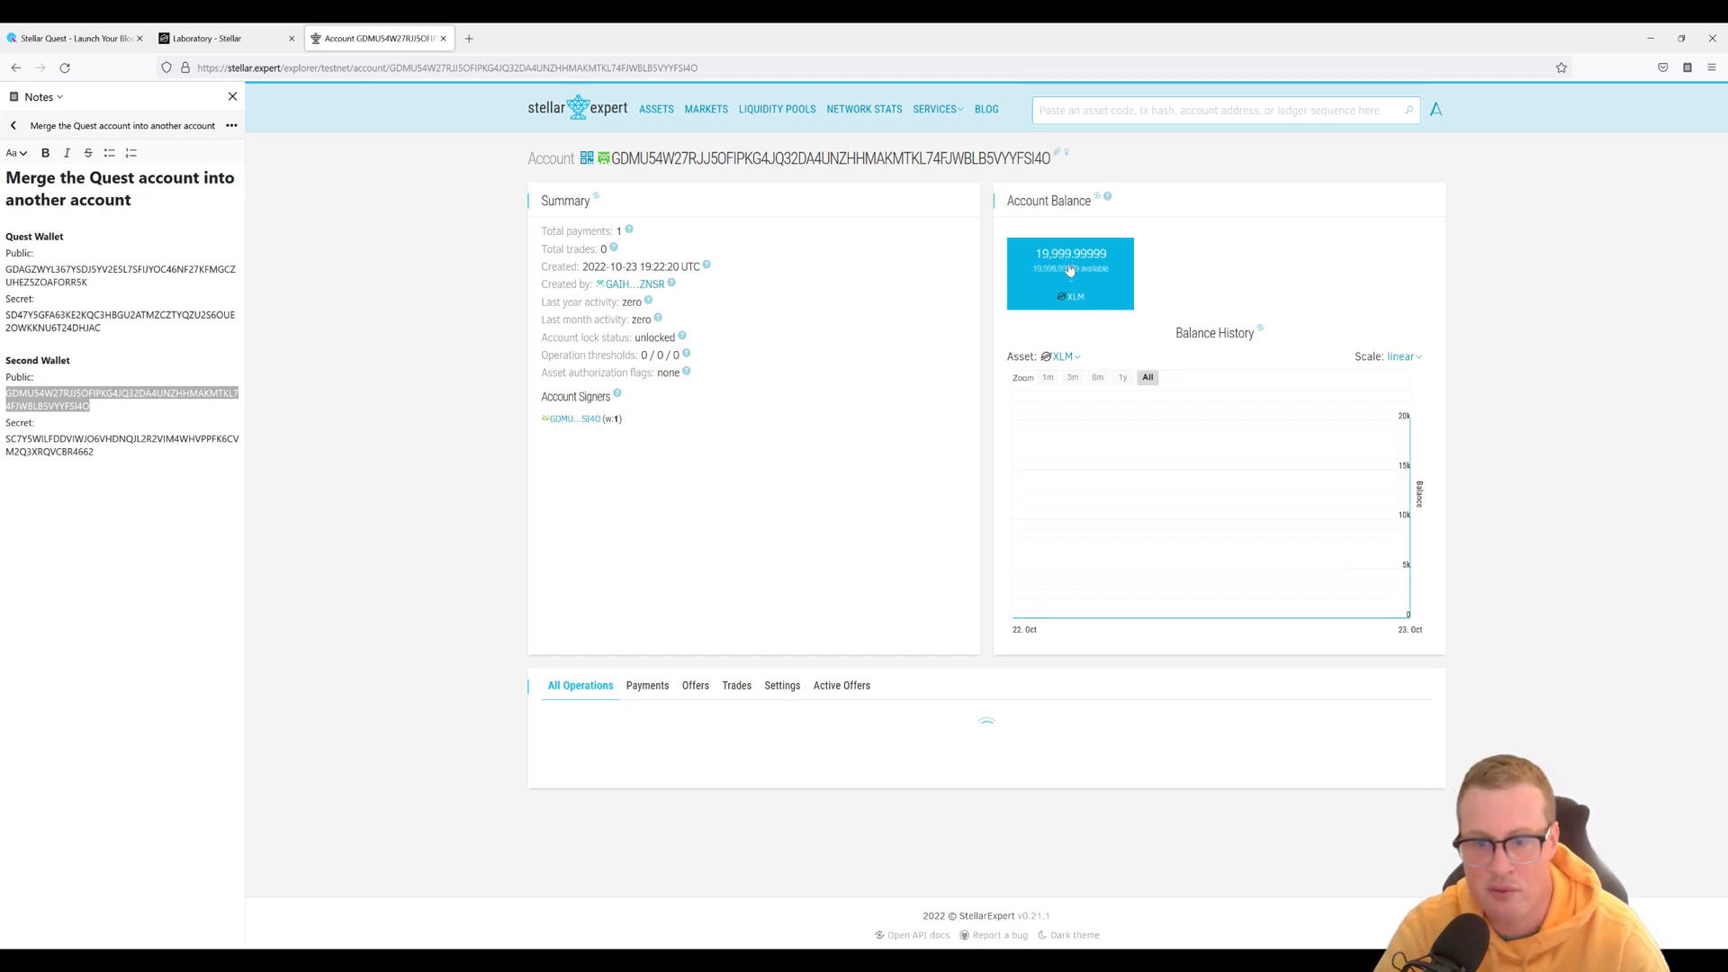